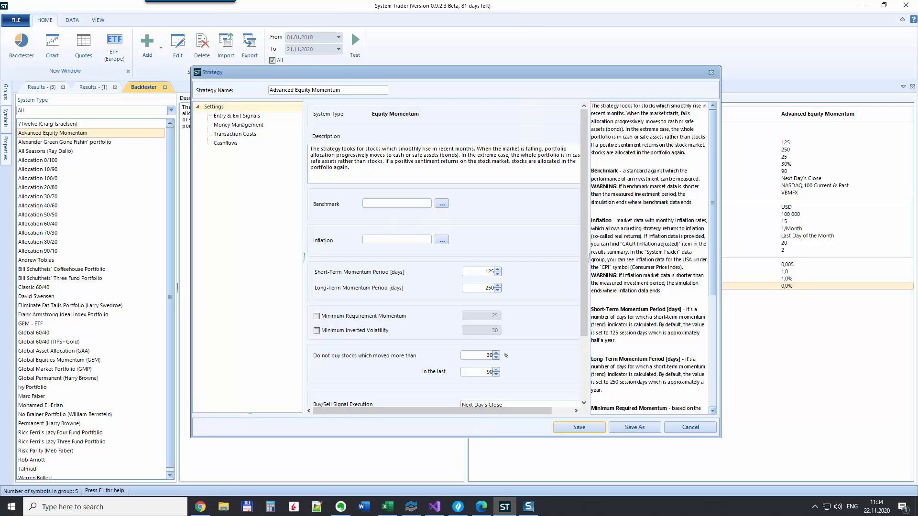
mouse_move(732, 275)
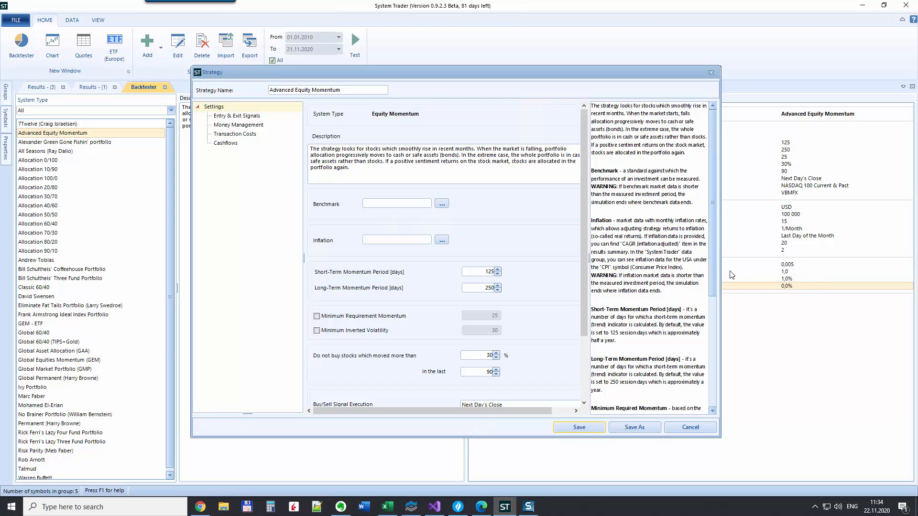
mouse_move(728, 273)
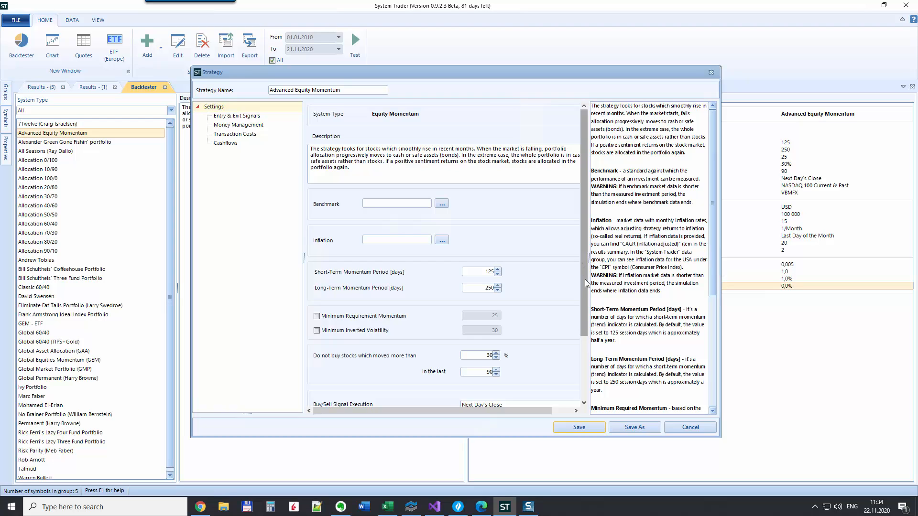
Enable the Minimum Requirement Momentum filter at 25 in the strategy settings
scroll(down, 3)
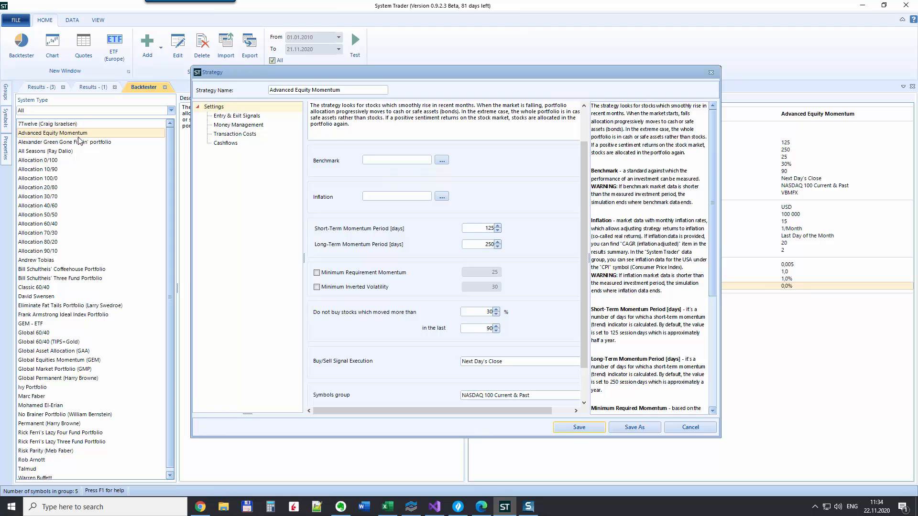
mouse_move(410, 187)
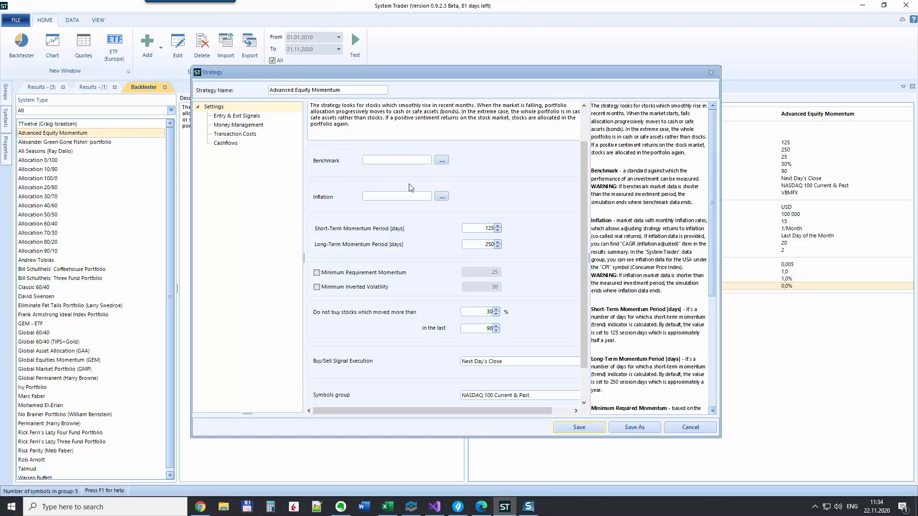
scroll(down, 3)
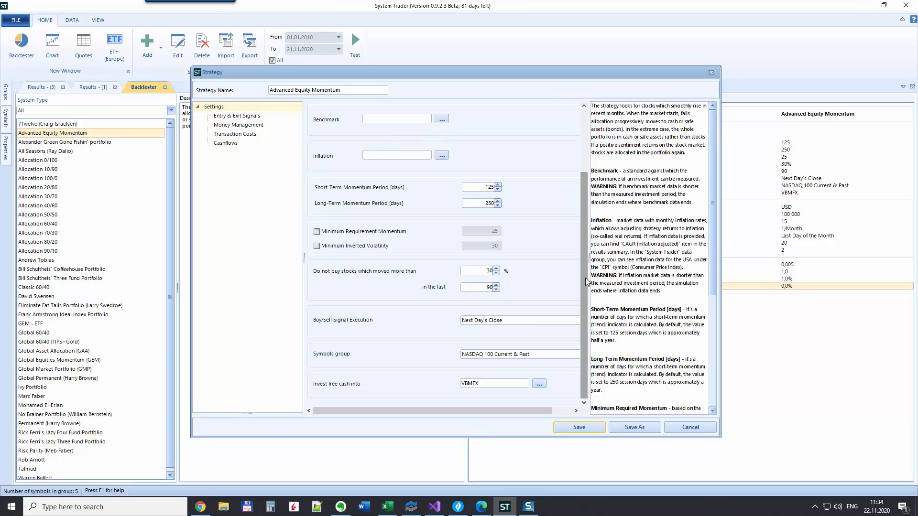
mouse_move(549, 247)
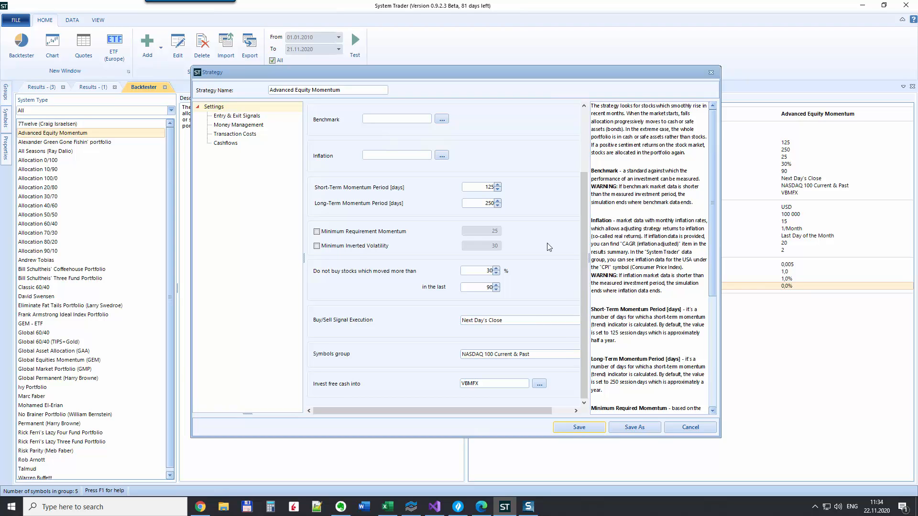
mouse_move(350, 191)
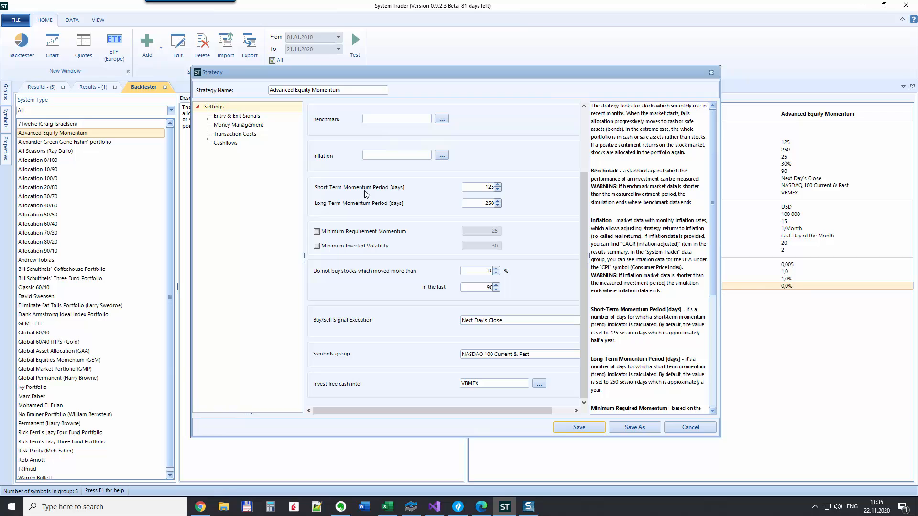
mouse_move(331, 193)
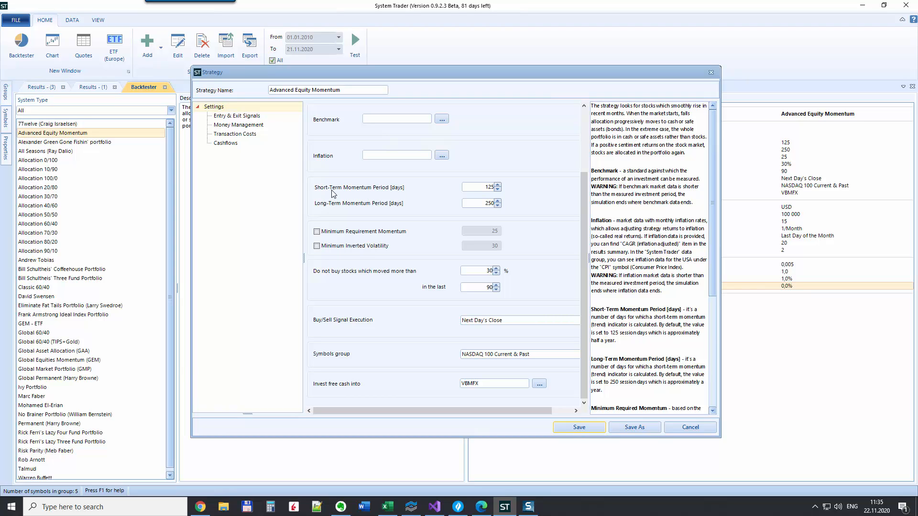
mouse_move(345, 211)
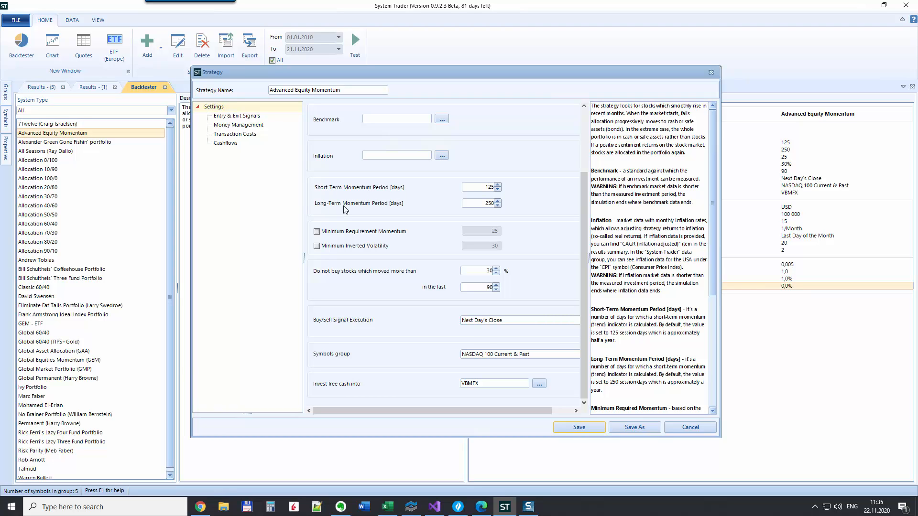
mouse_move(472, 198)
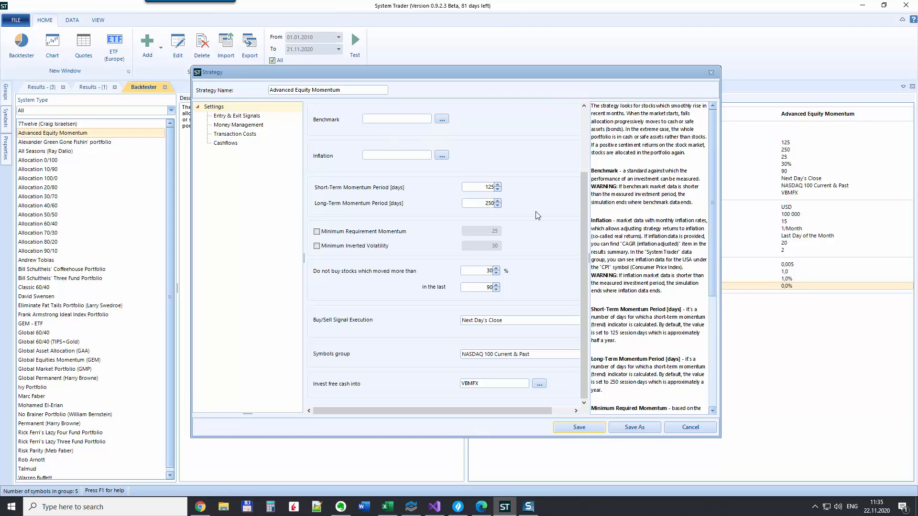
click(477, 187)
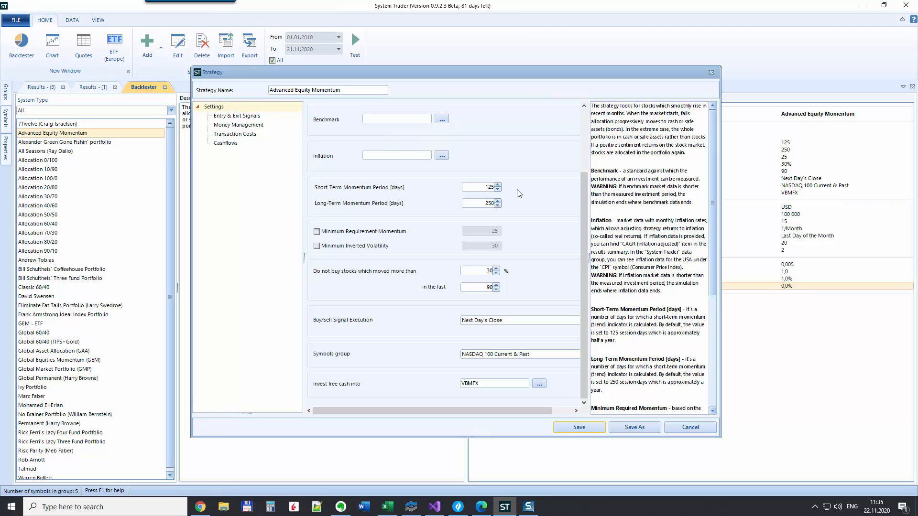
click(478, 203)
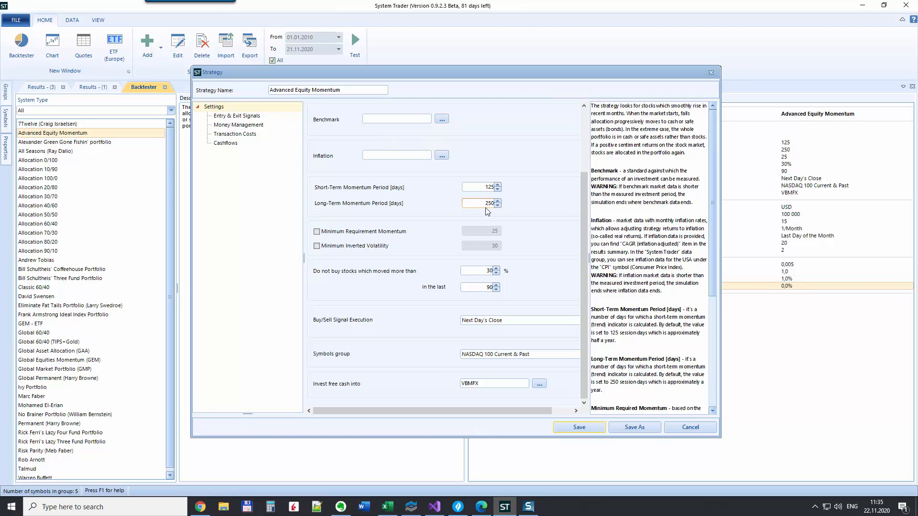
mouse_move(331, 229)
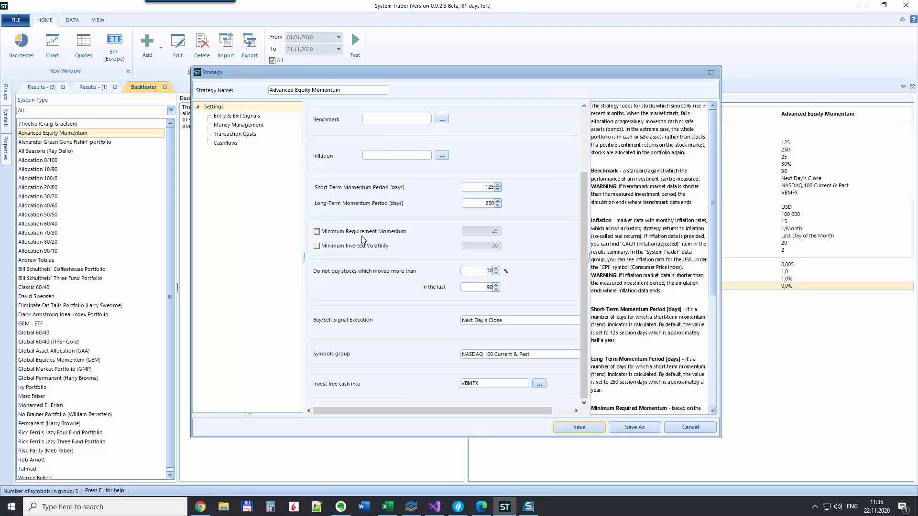
click(317, 232)
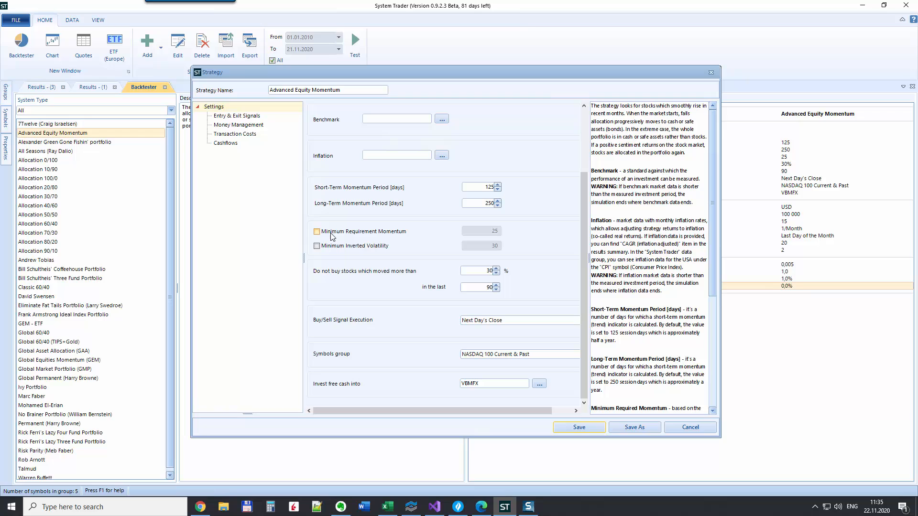
click(317, 232)
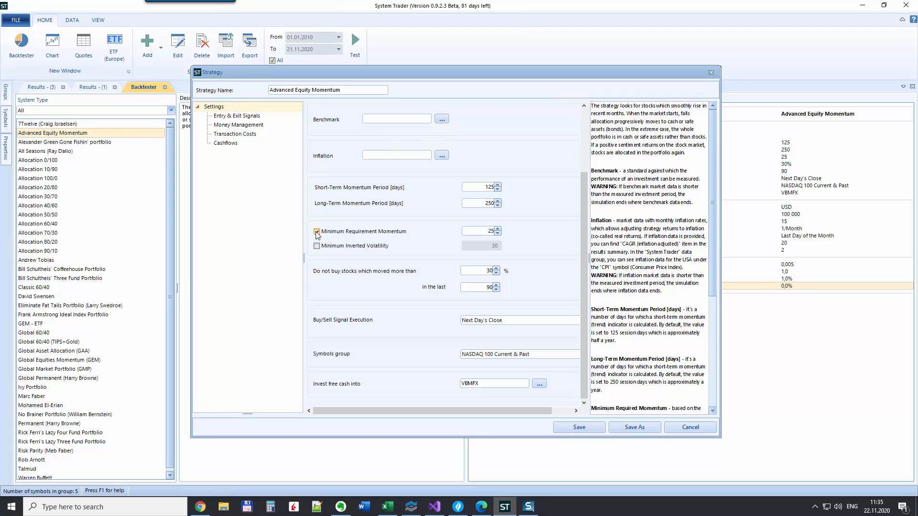
click(317, 231)
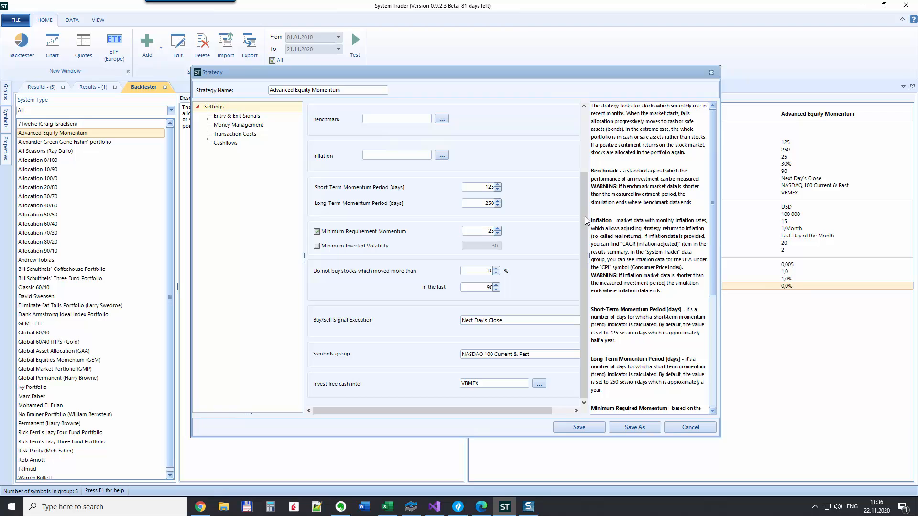
mouse_move(326, 392)
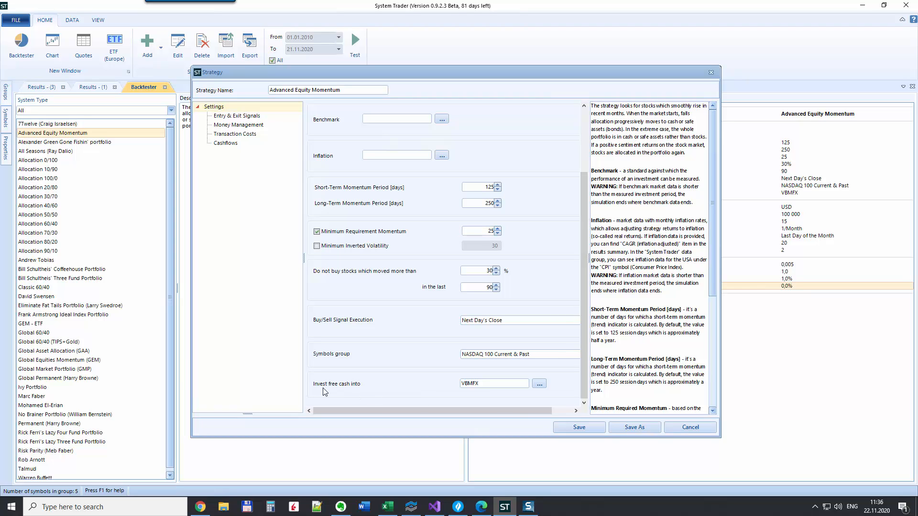
Enable the Minimum Inverted Volatility filter and check its threshold of 30
click(493, 383)
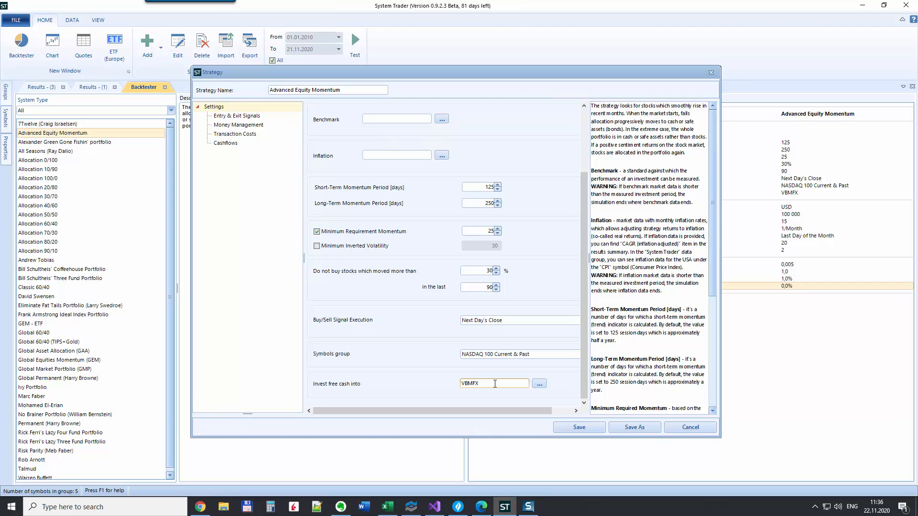
mouse_move(350, 253)
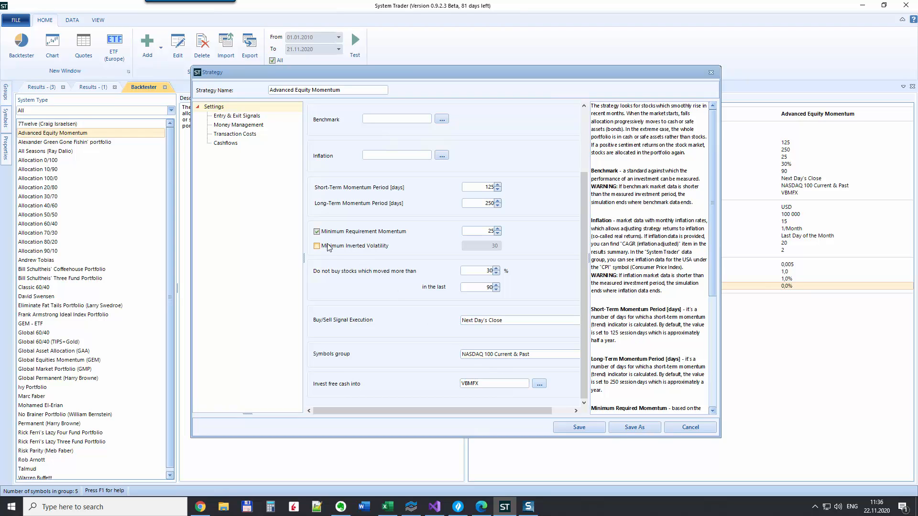
mouse_move(333, 248)
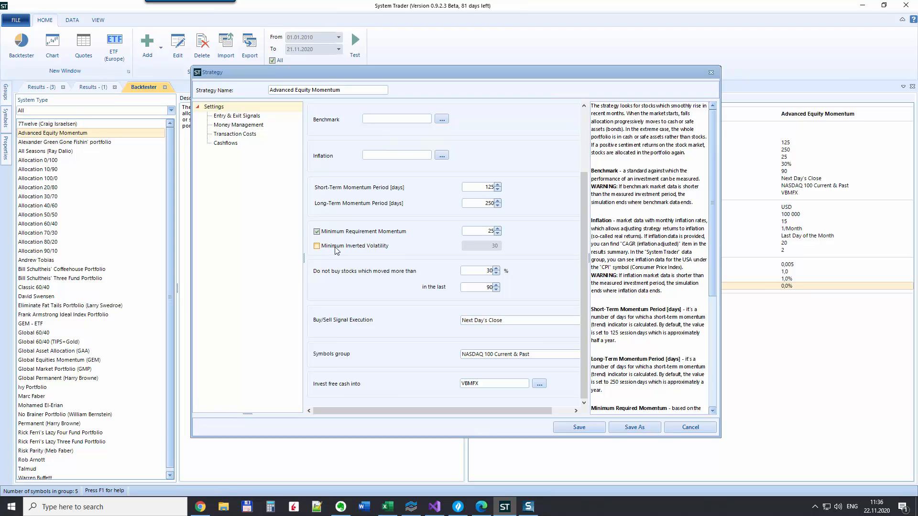
click(317, 246)
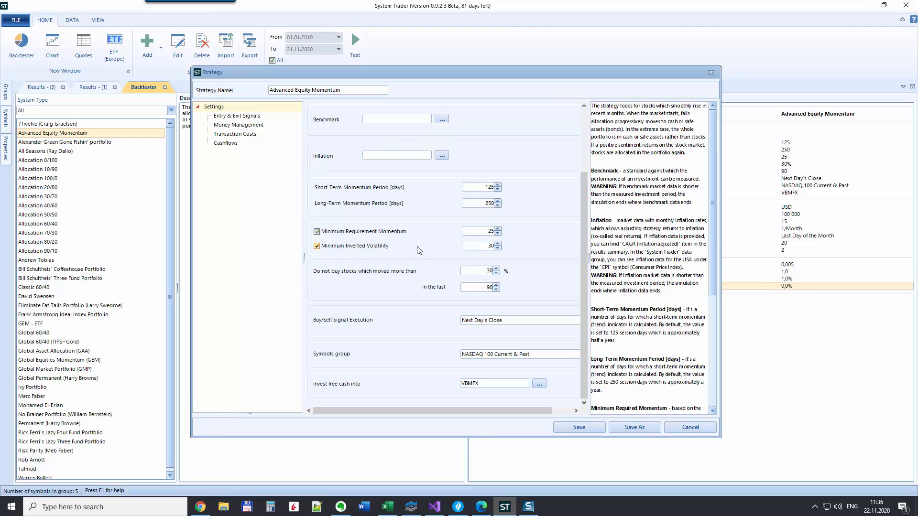
click(477, 246)
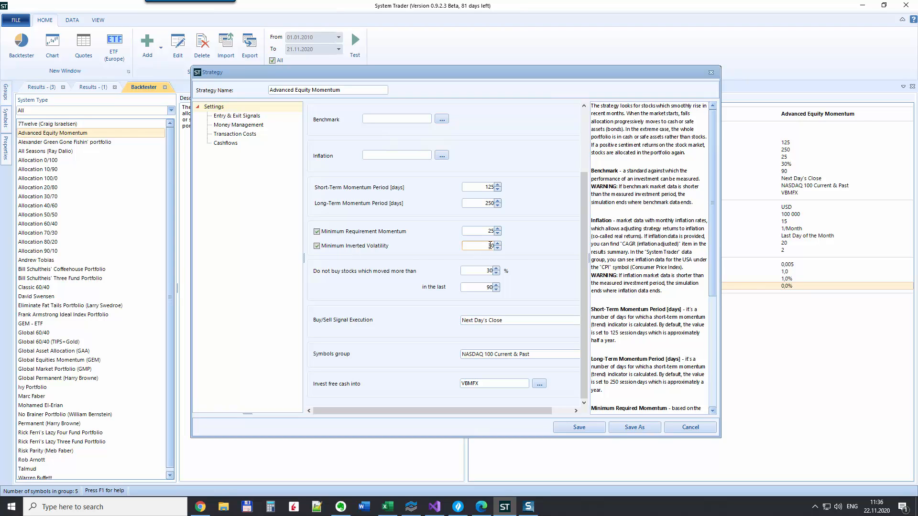
click(477, 245)
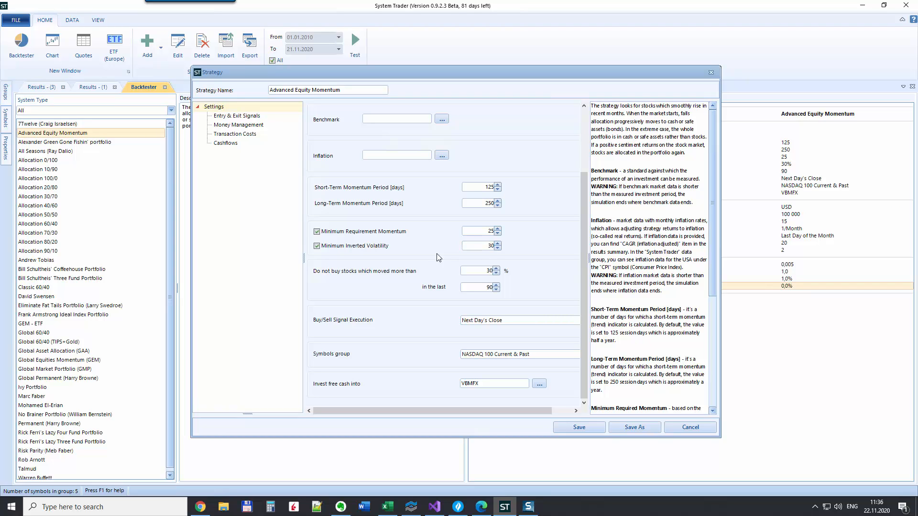
mouse_move(519, 264)
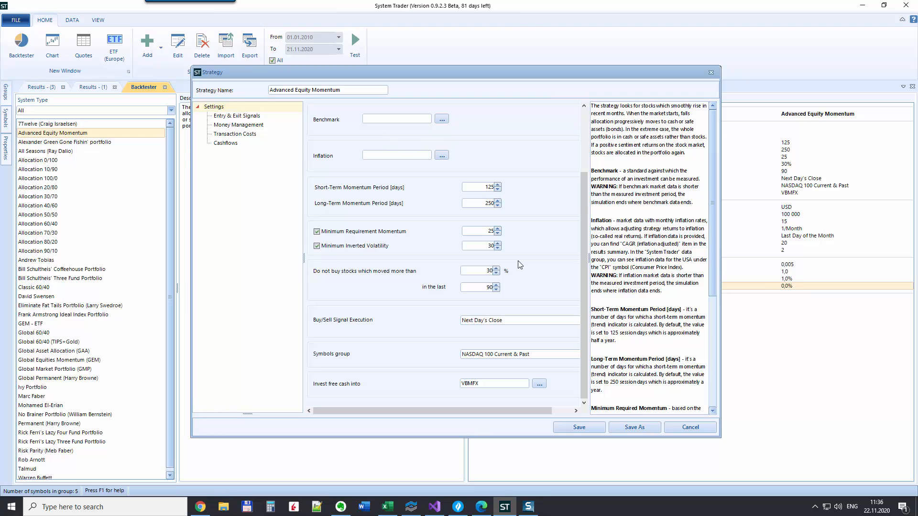
mouse_move(446, 252)
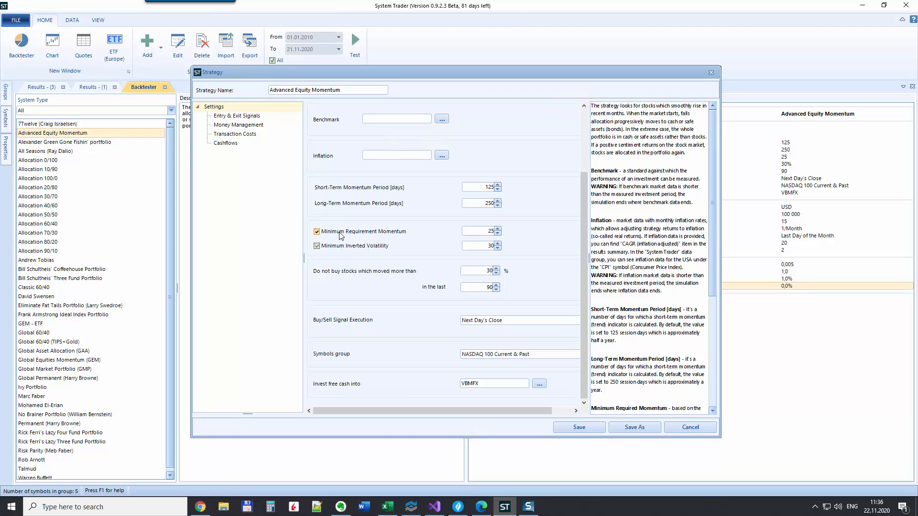
click(316, 231)
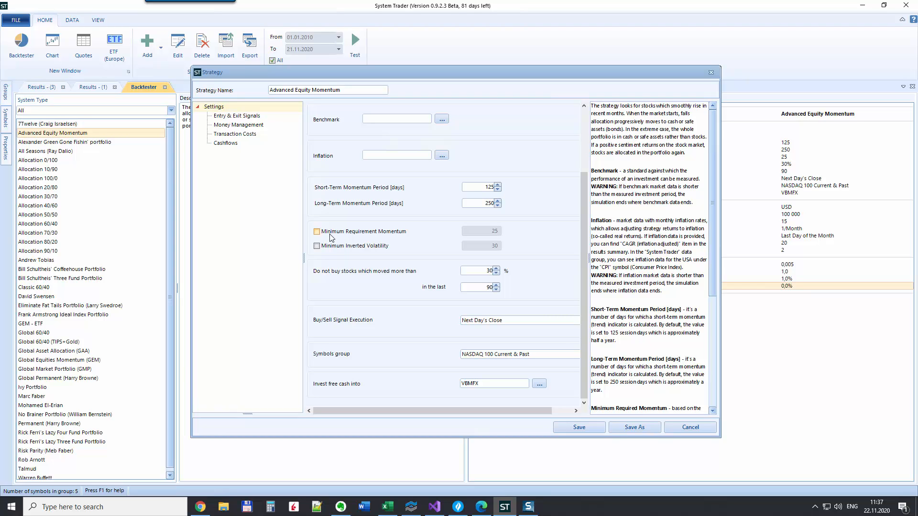
click(316, 246)
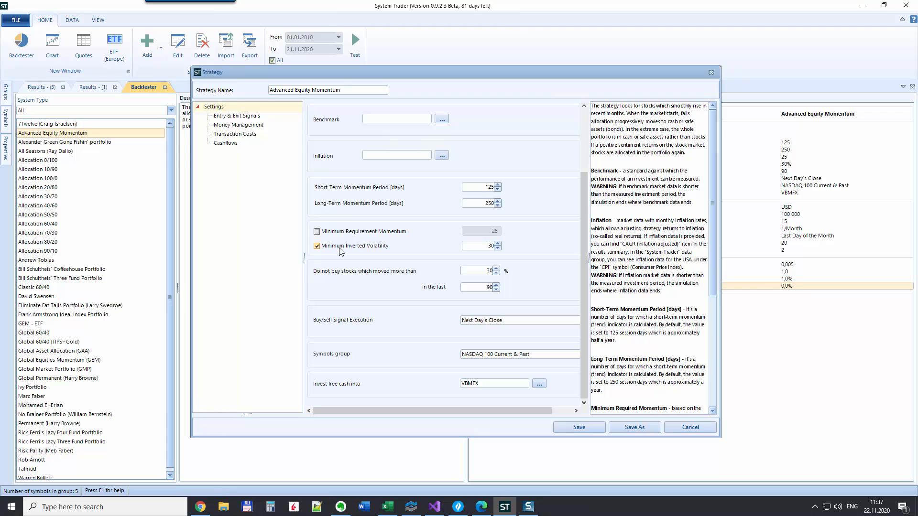
mouse_move(386, 253)
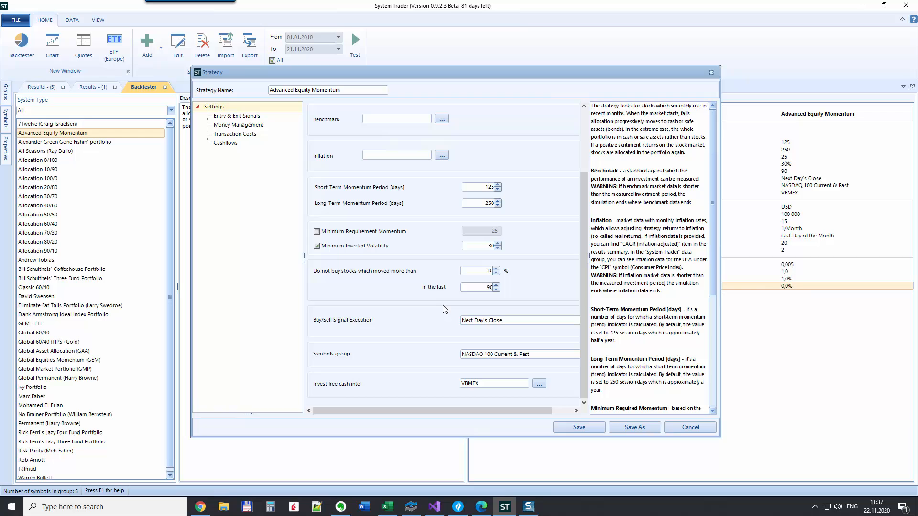
mouse_move(364, 279)
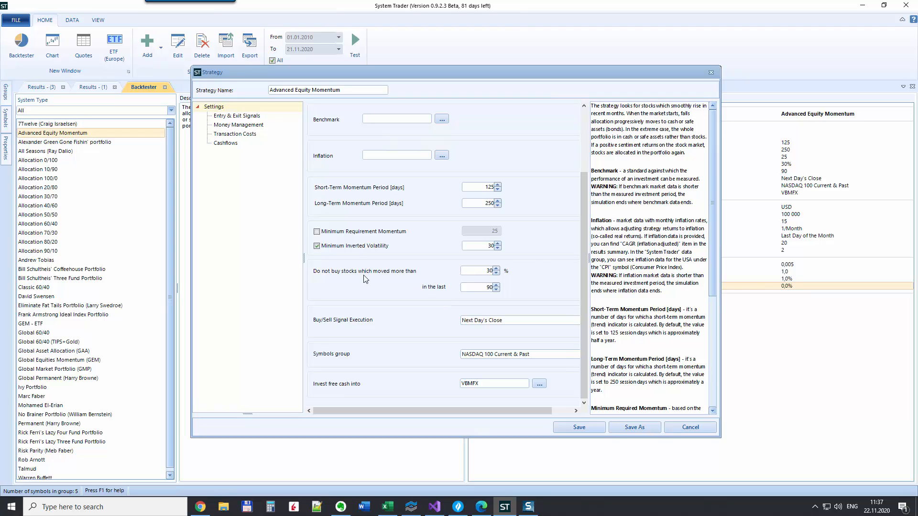
Widen the Strategy dialog and scroll through the Settings panel
click(475, 270)
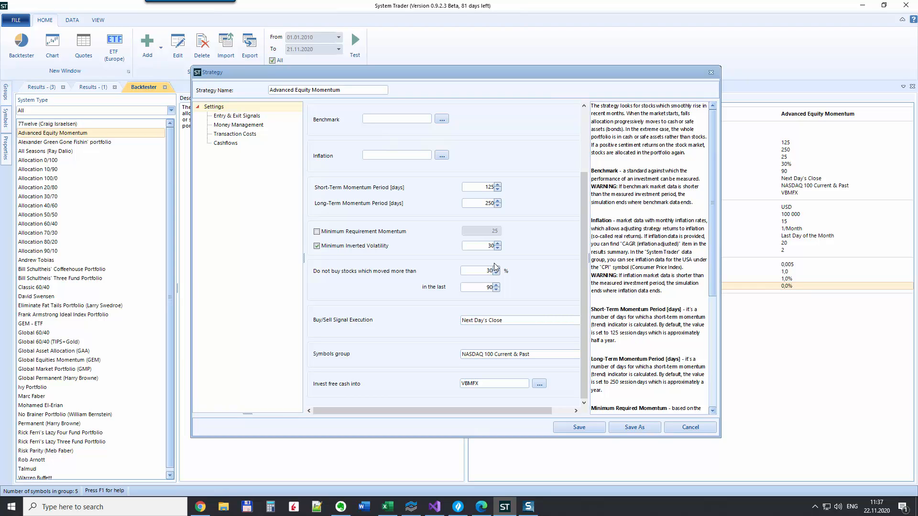
mouse_move(445, 261)
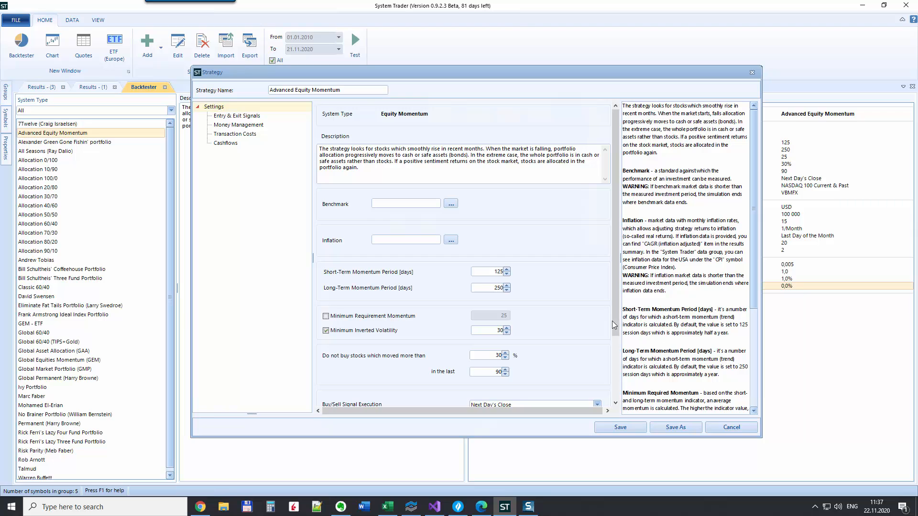
scroll(down, 3)
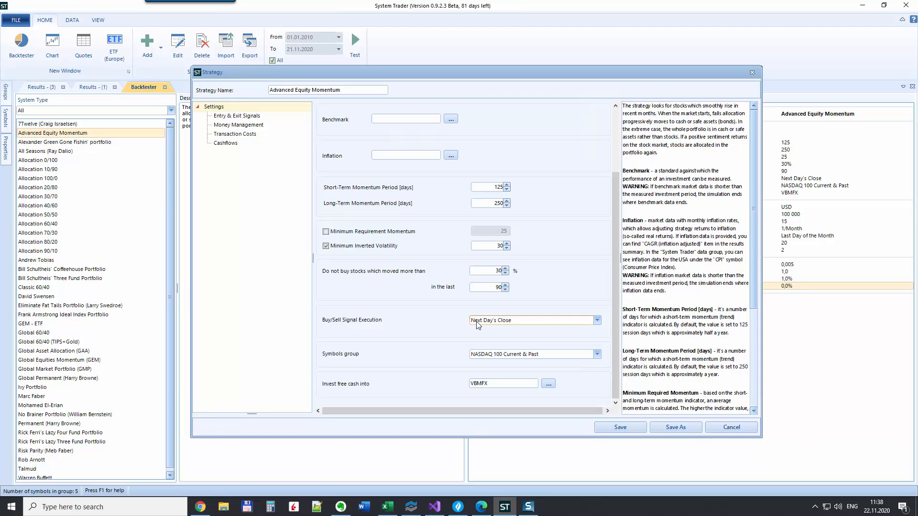
mouse_move(505, 326)
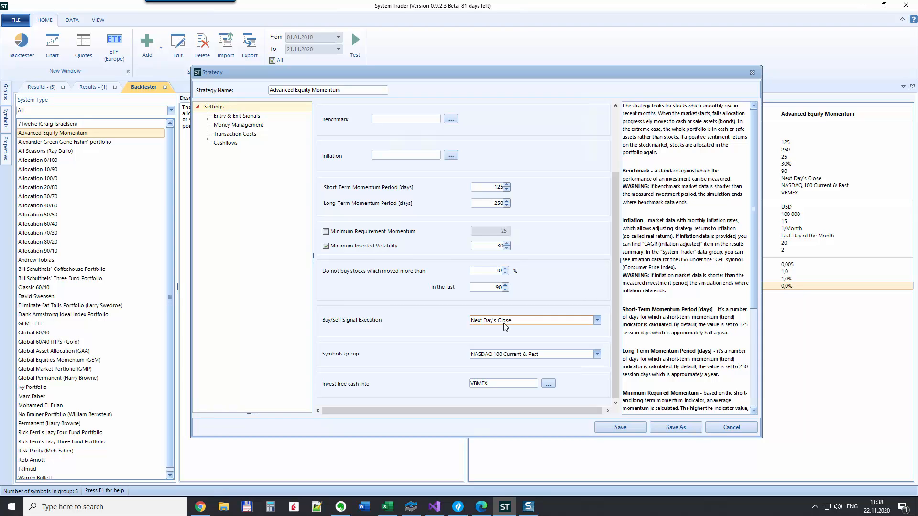
mouse_move(500, 324)
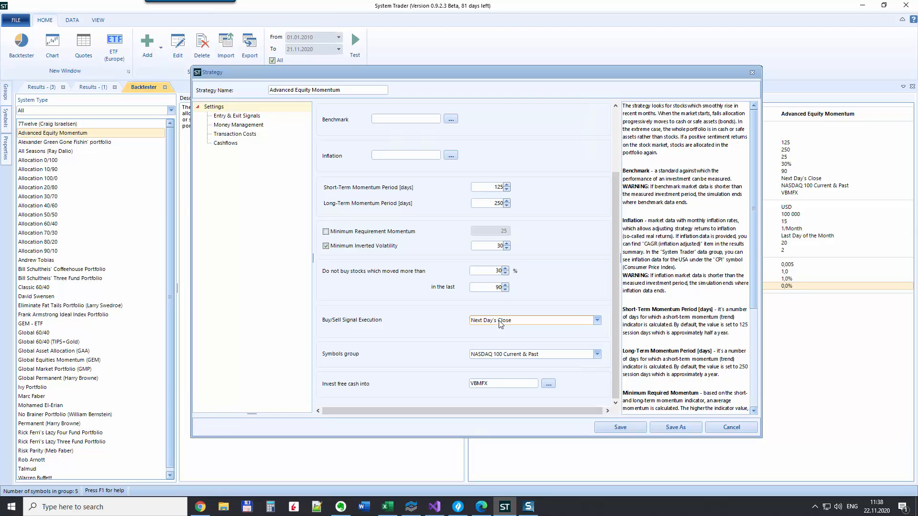
mouse_move(514, 326)
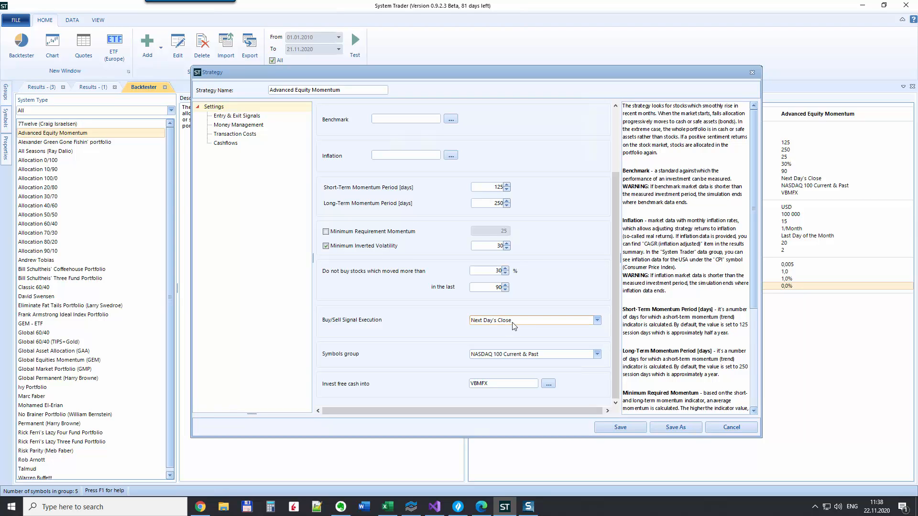
mouse_move(517, 372)
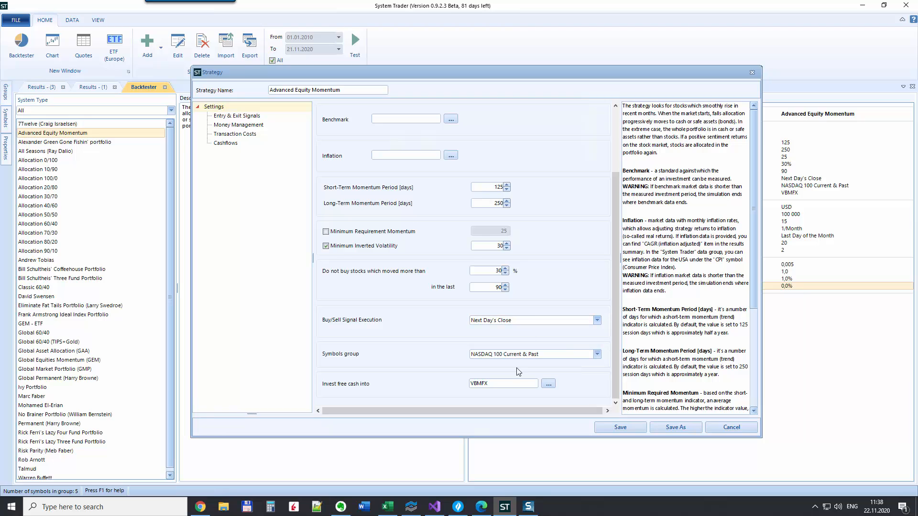
mouse_move(558, 358)
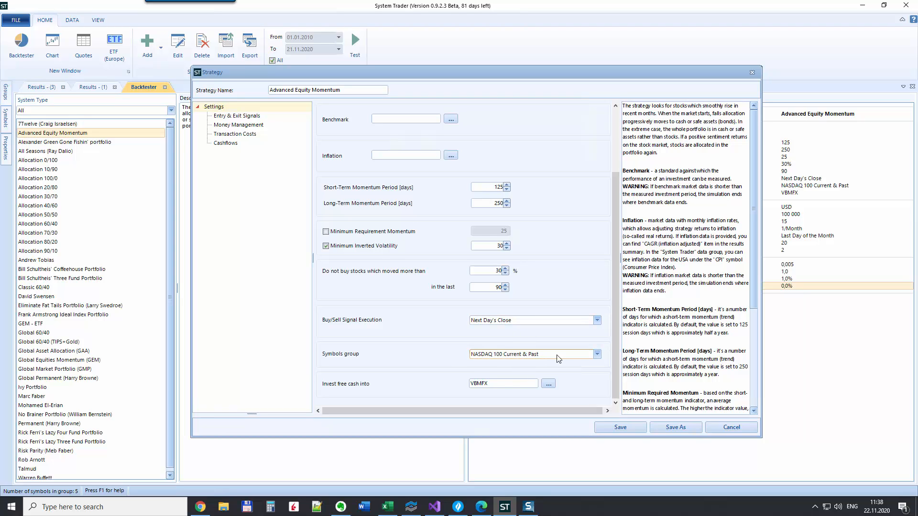
mouse_move(451, 365)
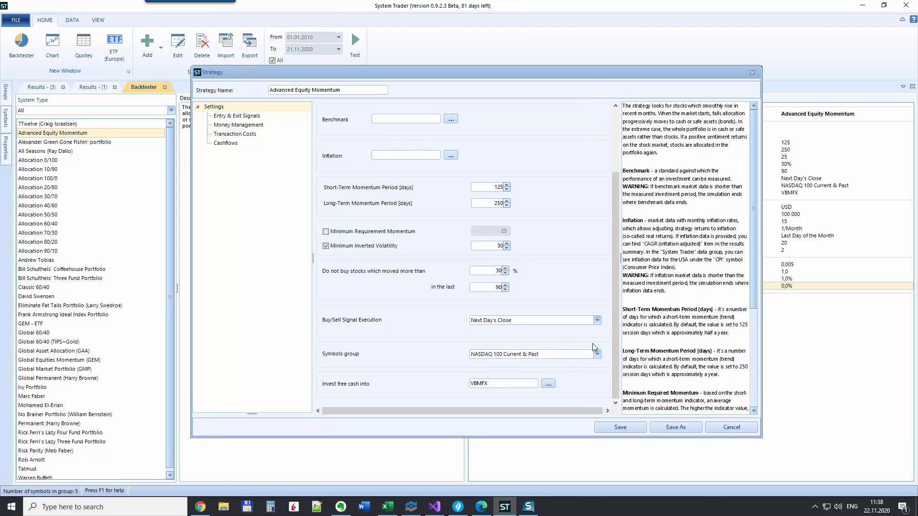
mouse_move(363, 390)
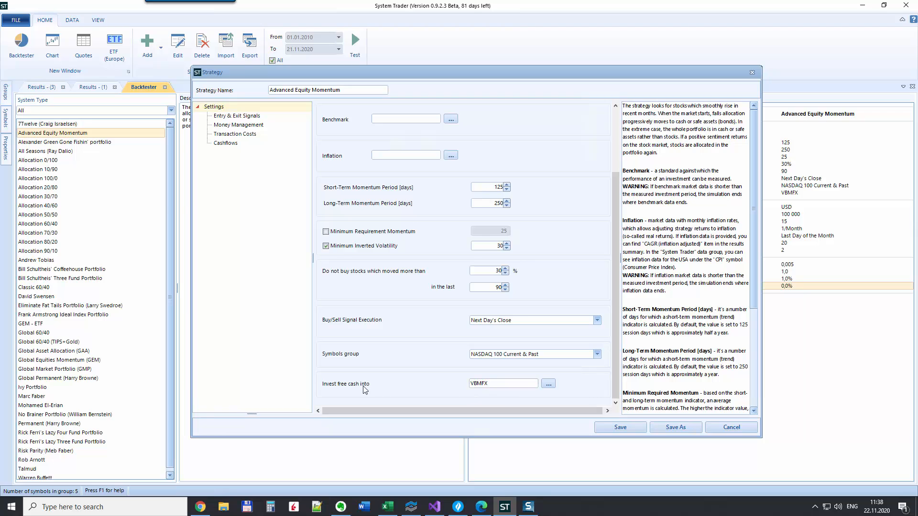
click(503, 383)
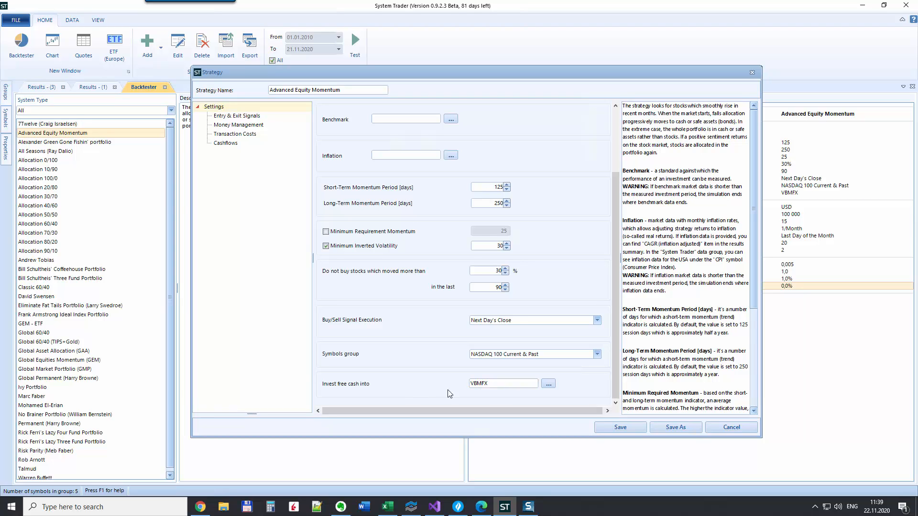
click(502, 383)
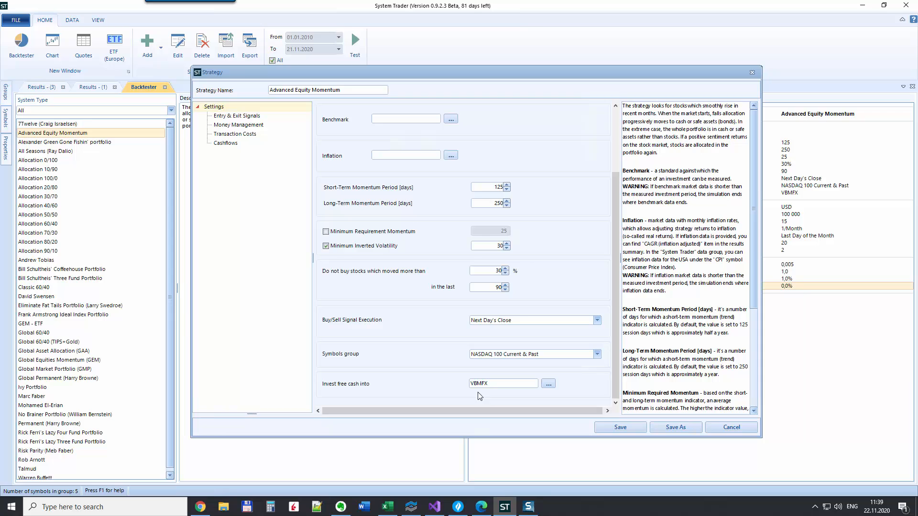
click(501, 383)
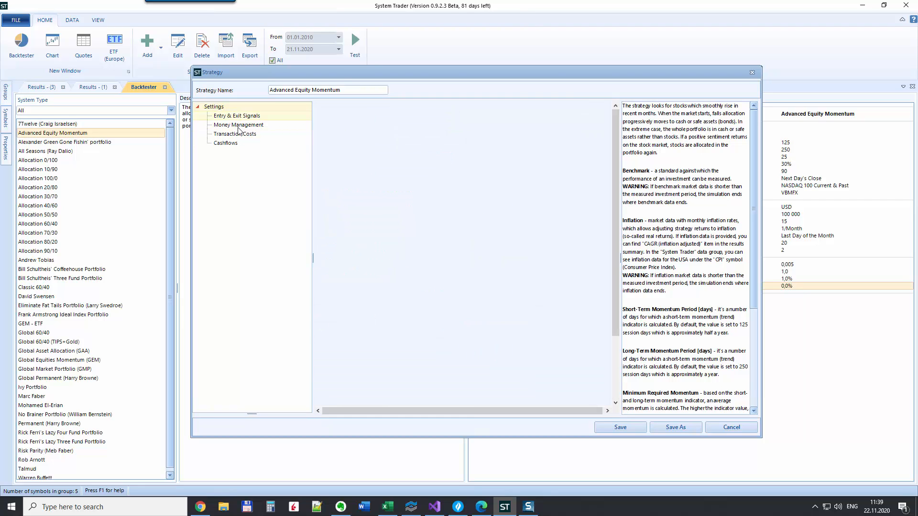
Open Money Management and keep the rebalance frequency at Month
click(238, 125)
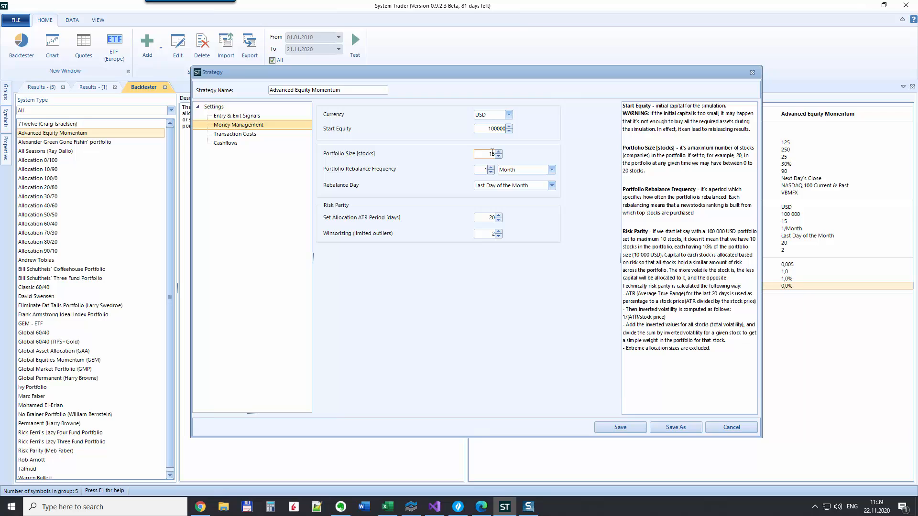
mouse_move(523, 350)
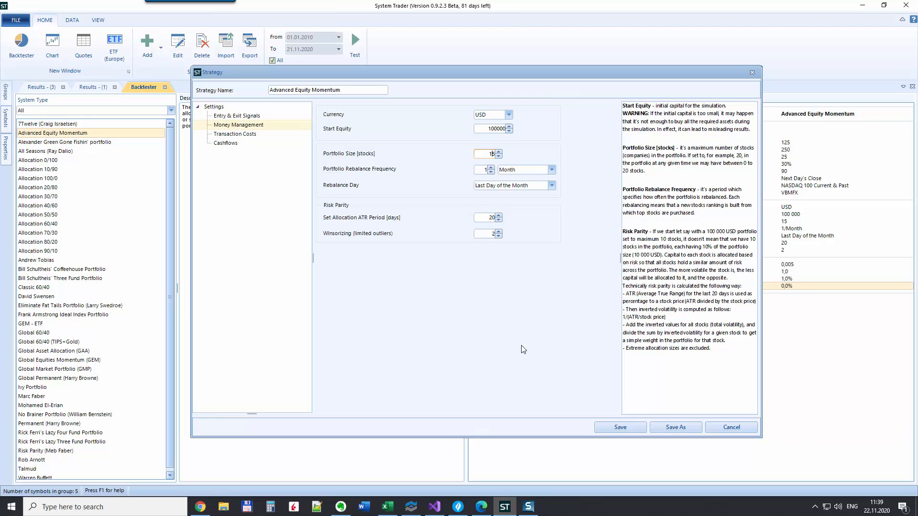
mouse_move(479, 174)
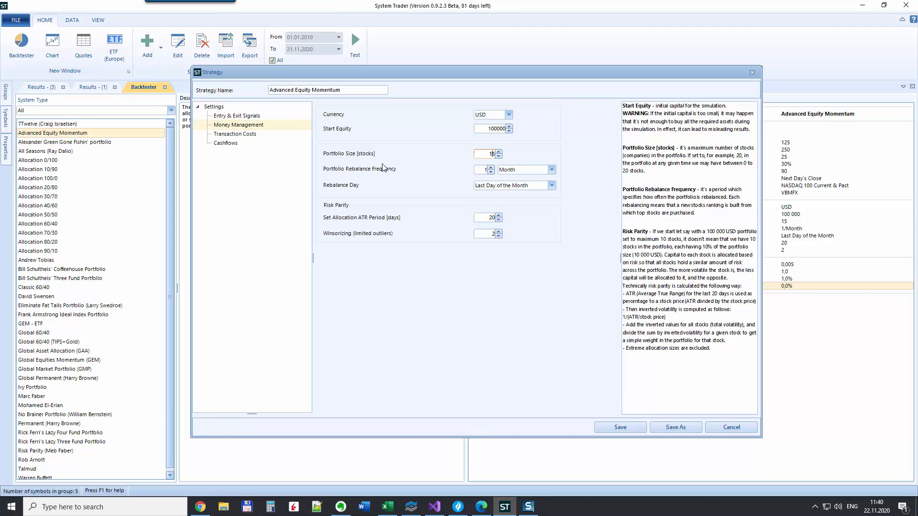
mouse_move(483, 177)
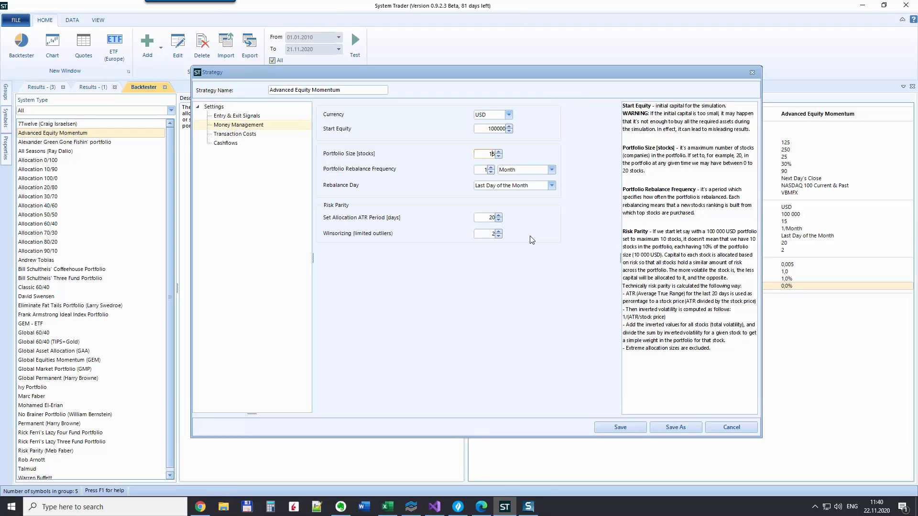
click(550, 170)
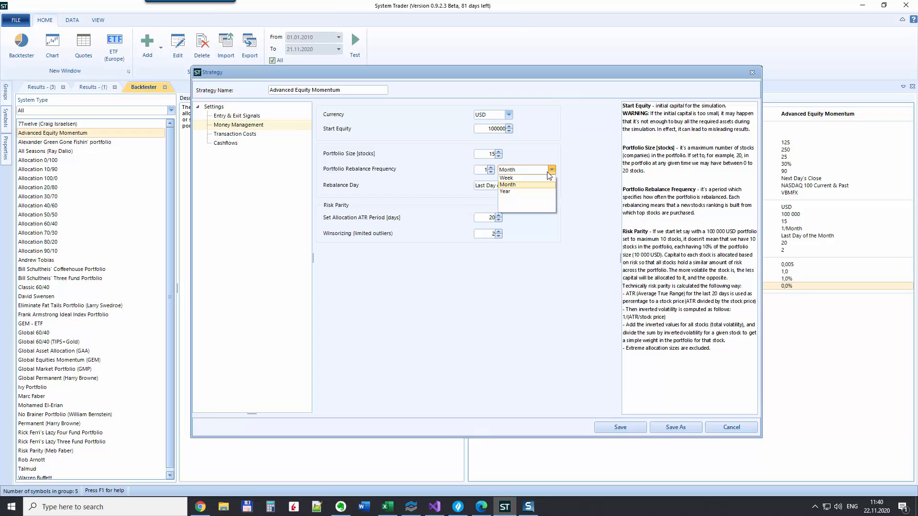
click(506, 184)
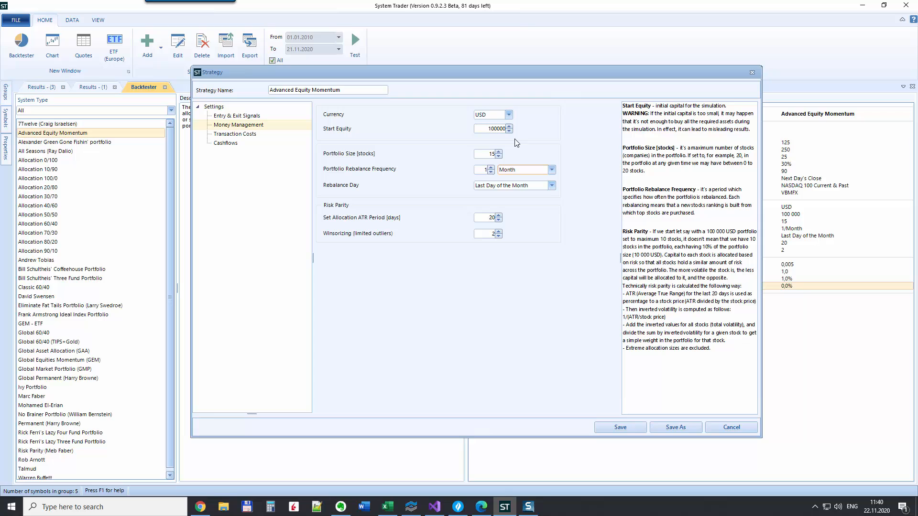
click(234, 134)
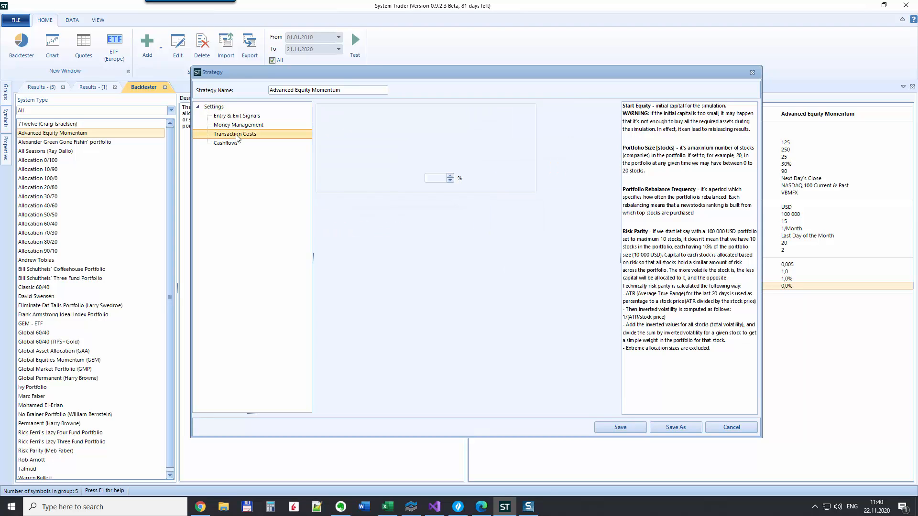
Review transaction costs of 0.005 per share, 1.0 minimum, and close the Strategy dialog
click(235, 134)
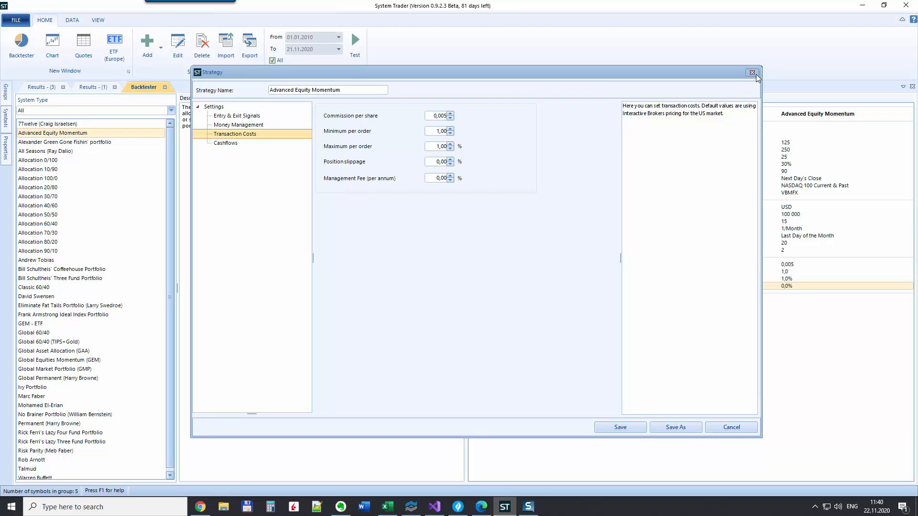
click(752, 73)
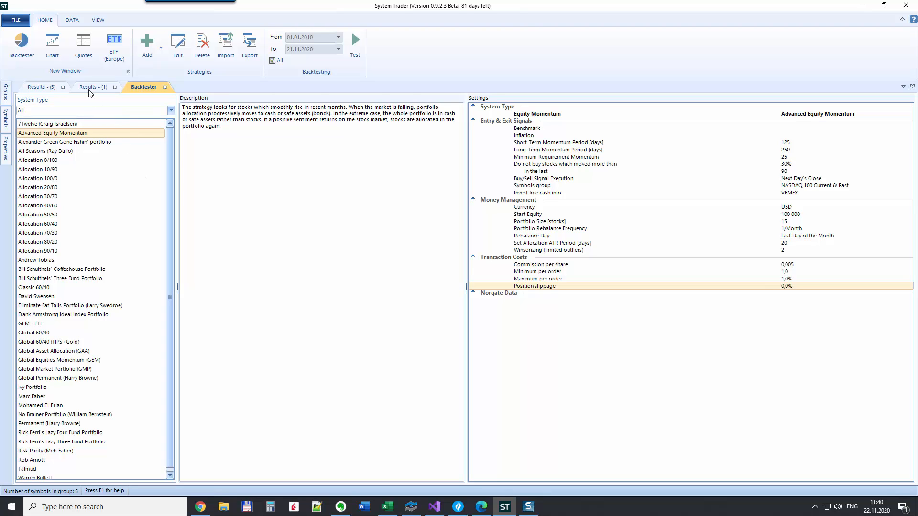
Compare both backtest results, then open the Advanced Equity Momentum run's Rebalancing History
click(94, 86)
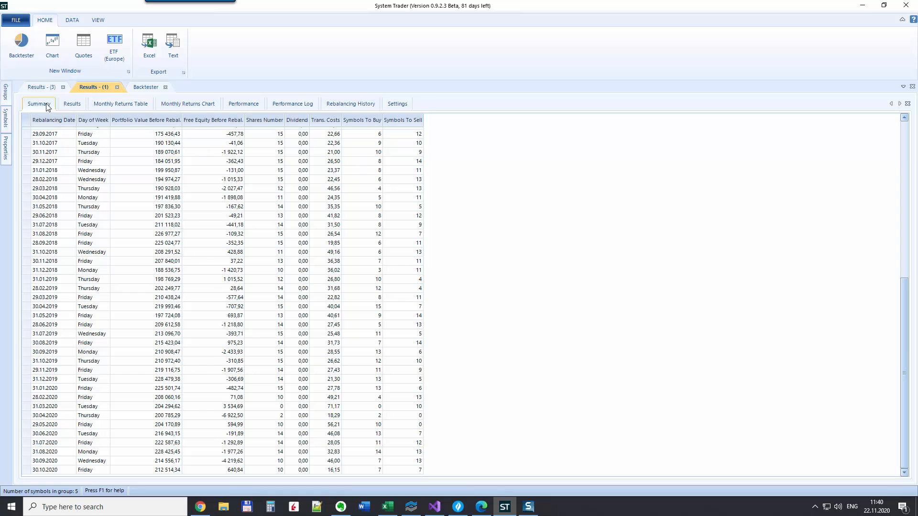
click(40, 87)
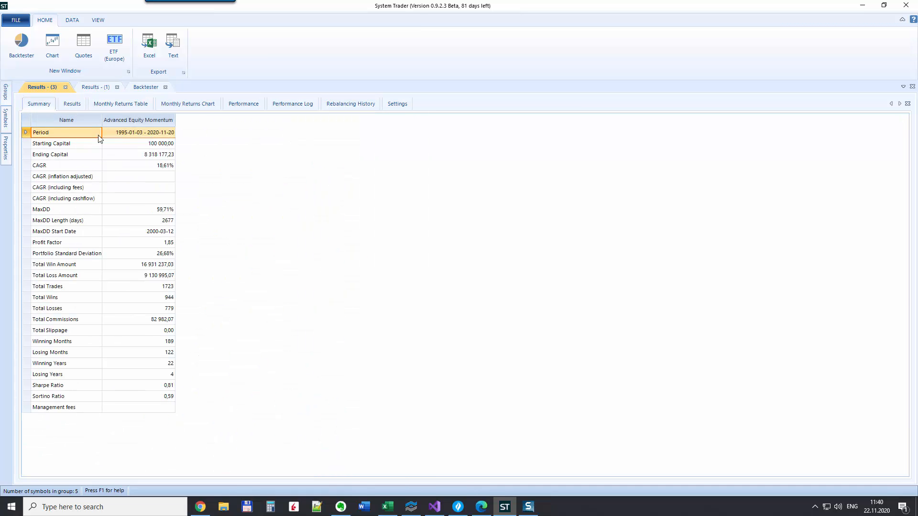
click(120, 104)
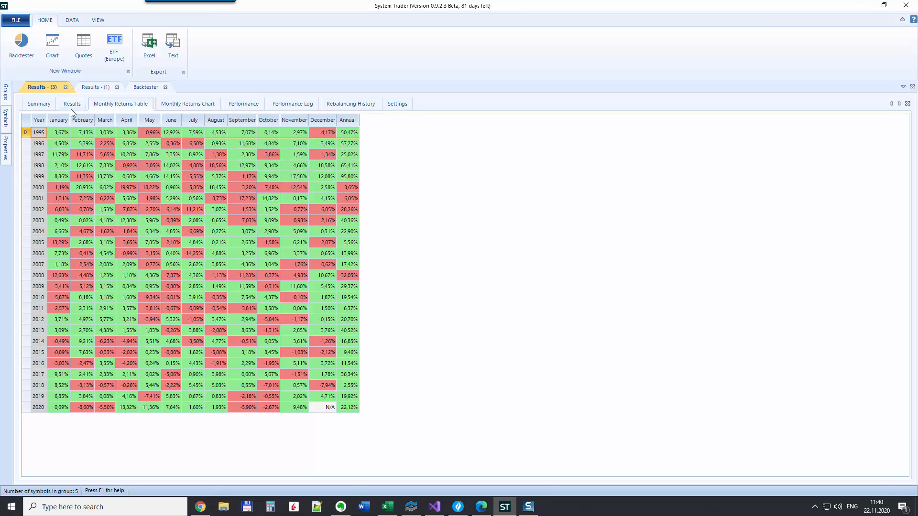
mouse_move(45, 138)
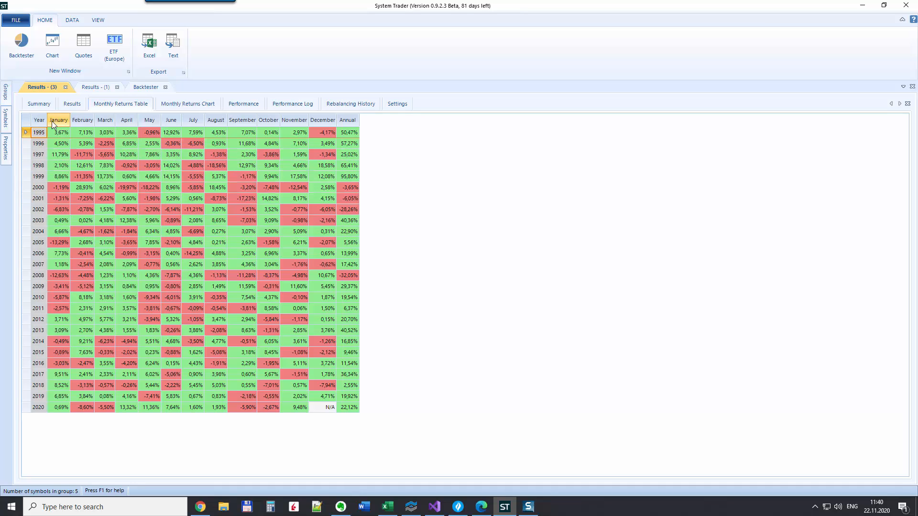
mouse_move(255, 264)
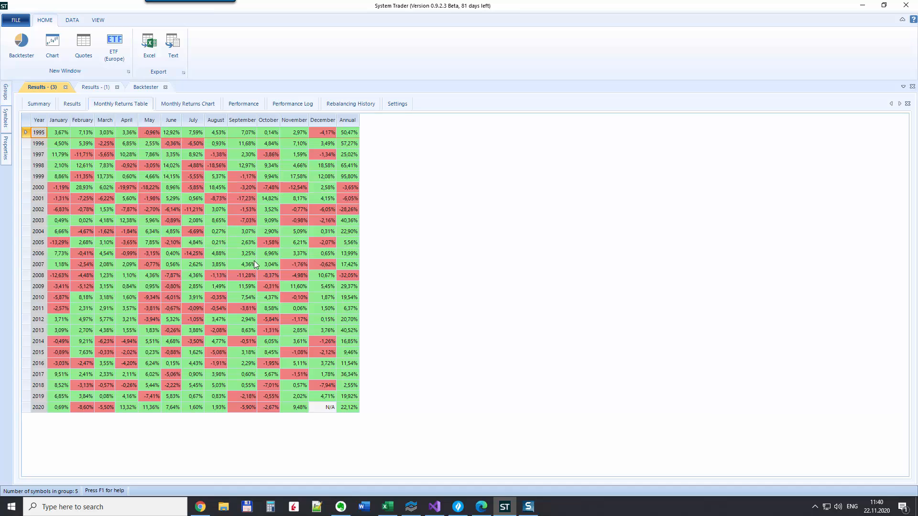
click(39, 264)
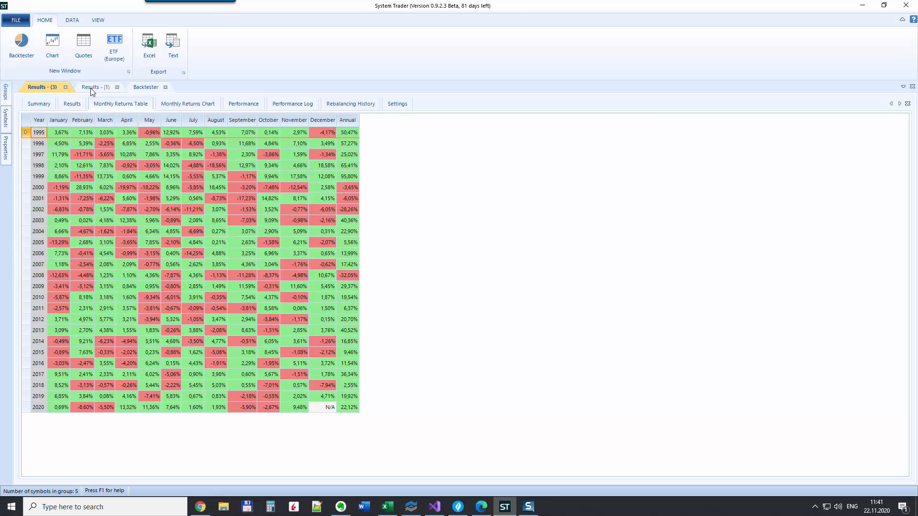
click(92, 86)
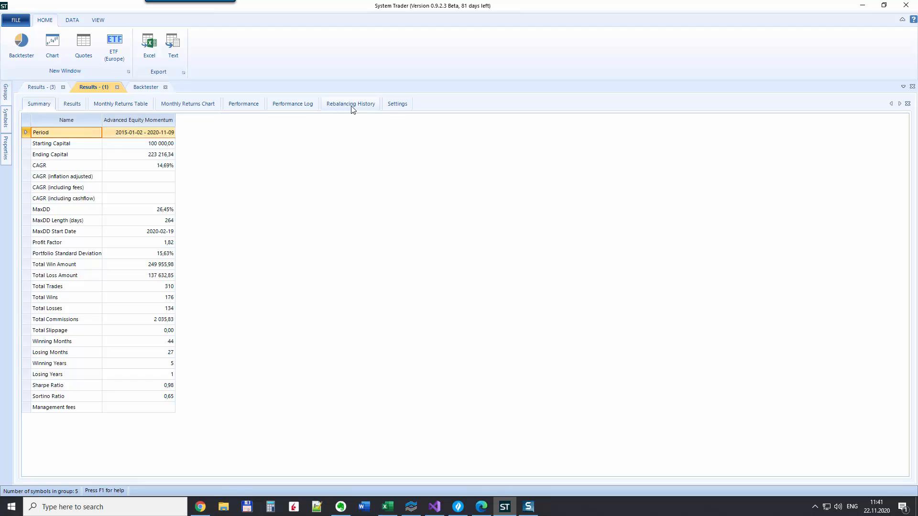
click(350, 104)
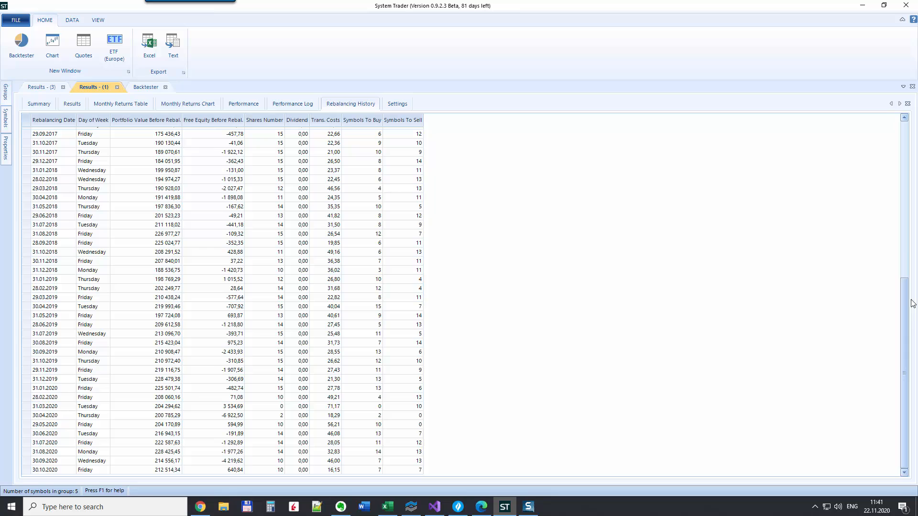
mouse_move(329, 400)
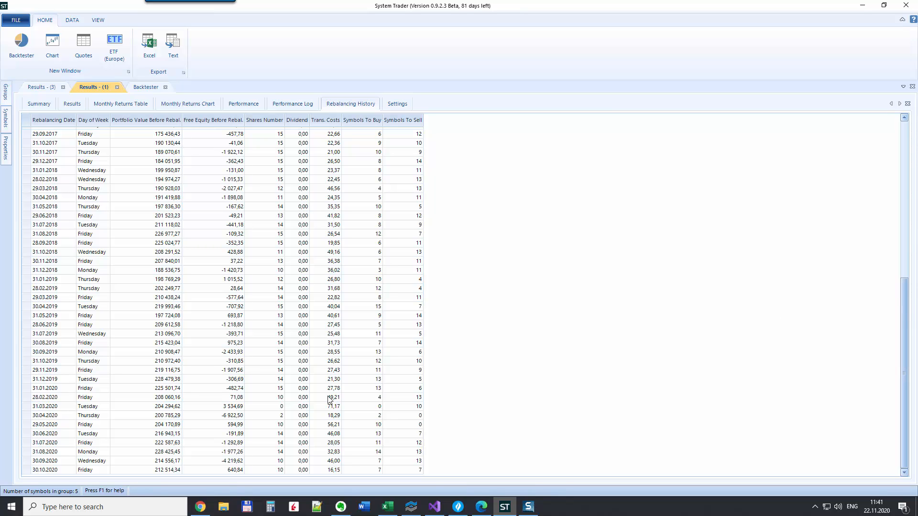
click(44, 469)
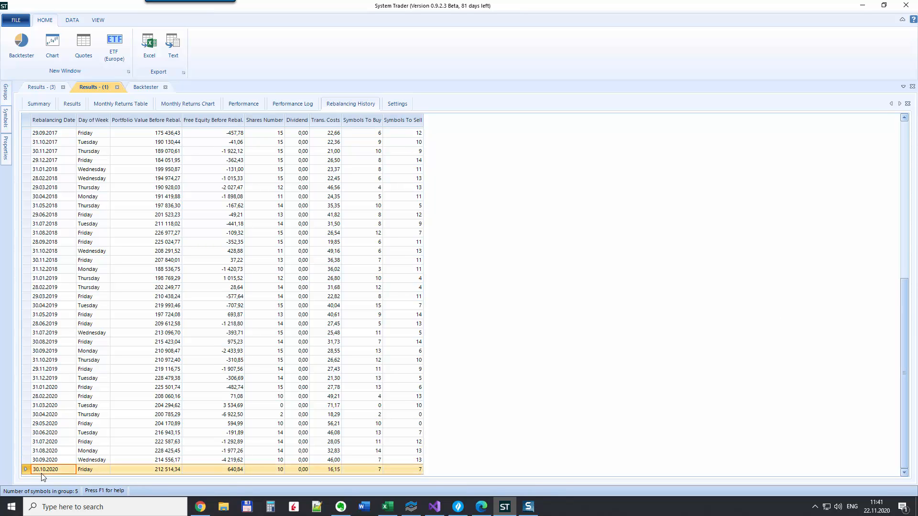
mouse_move(63, 478)
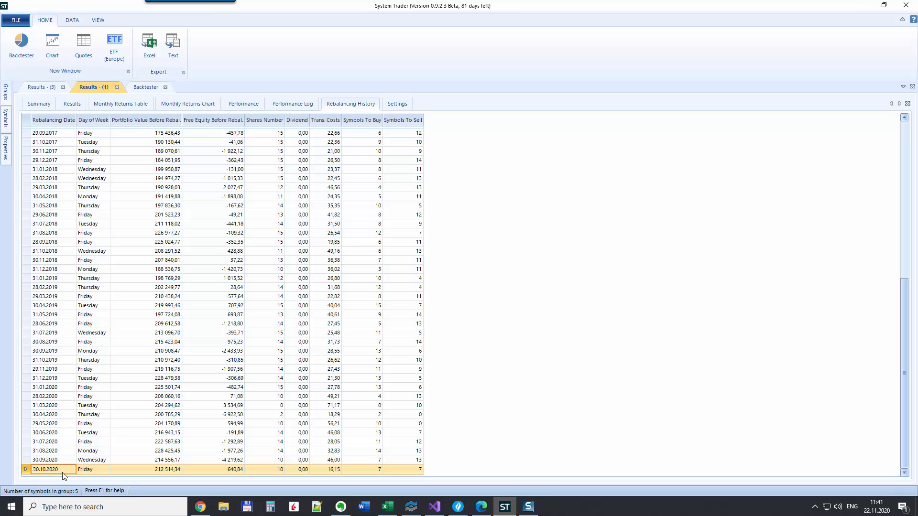
mouse_move(93, 475)
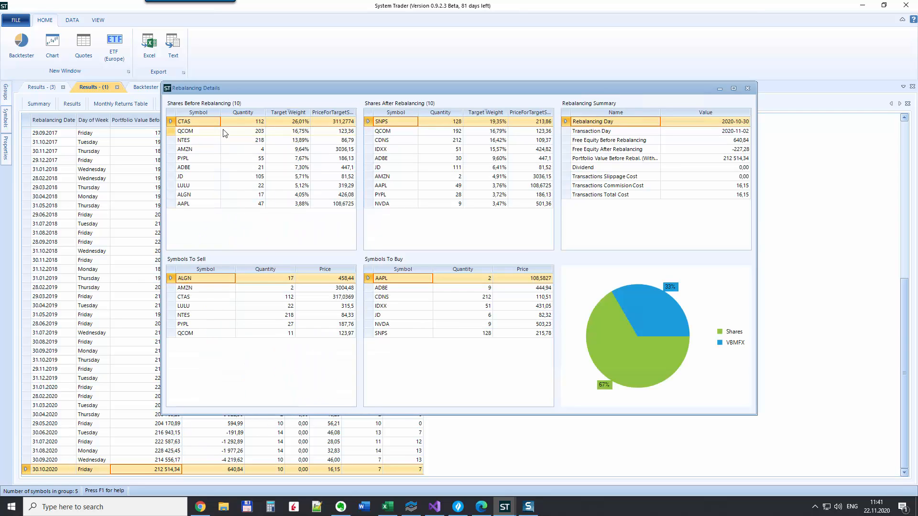
mouse_move(221, 117)
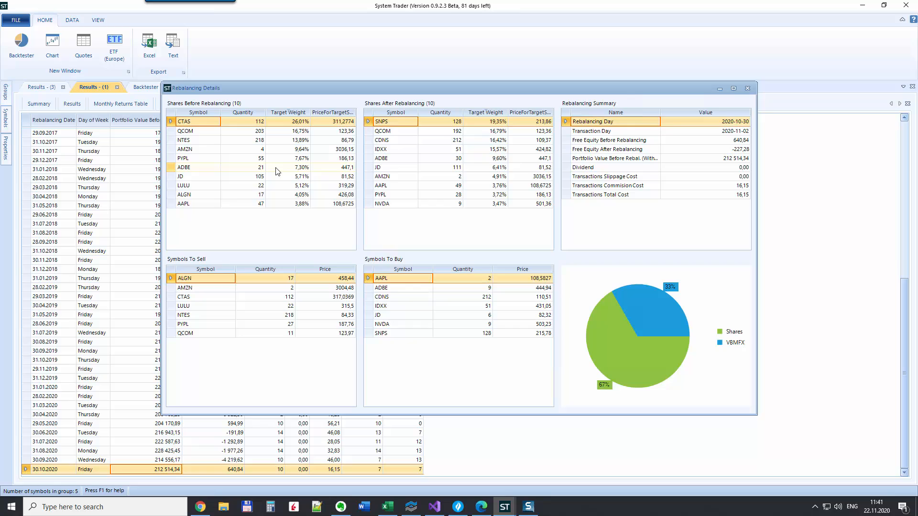
mouse_move(199, 154)
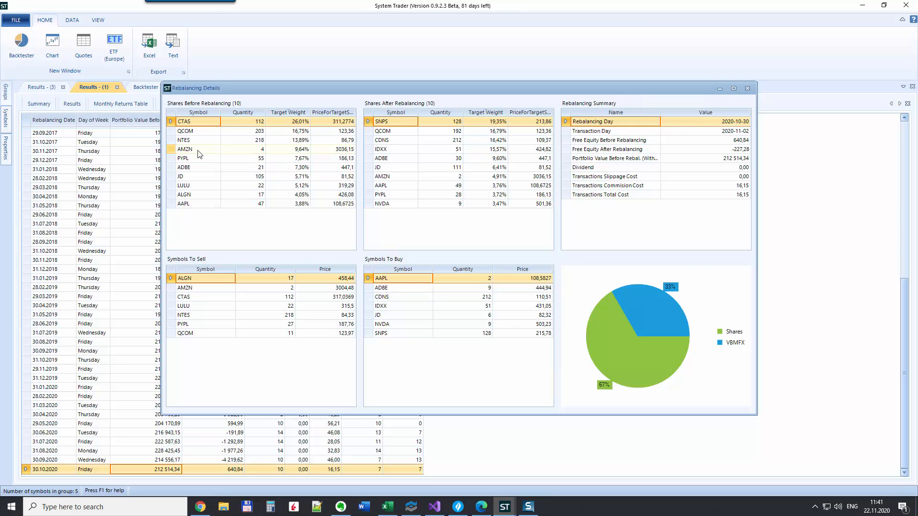
click(199, 148)
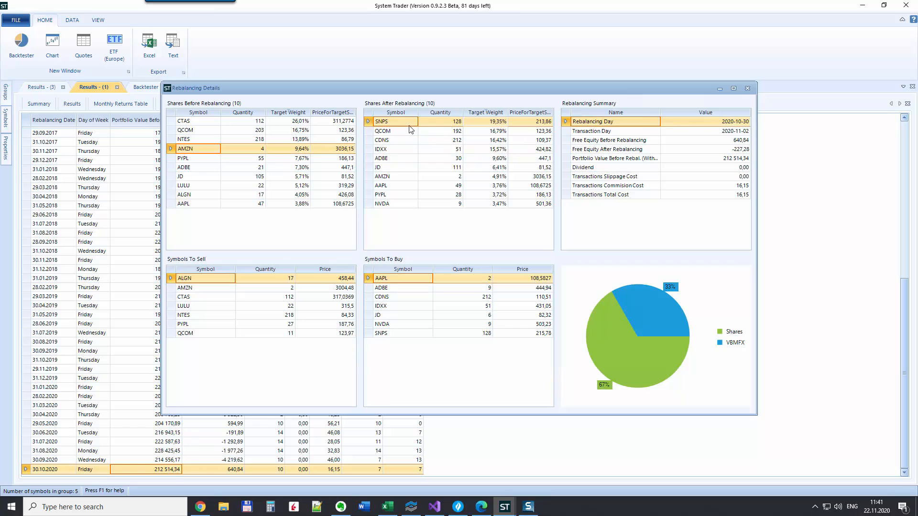
mouse_move(489, 183)
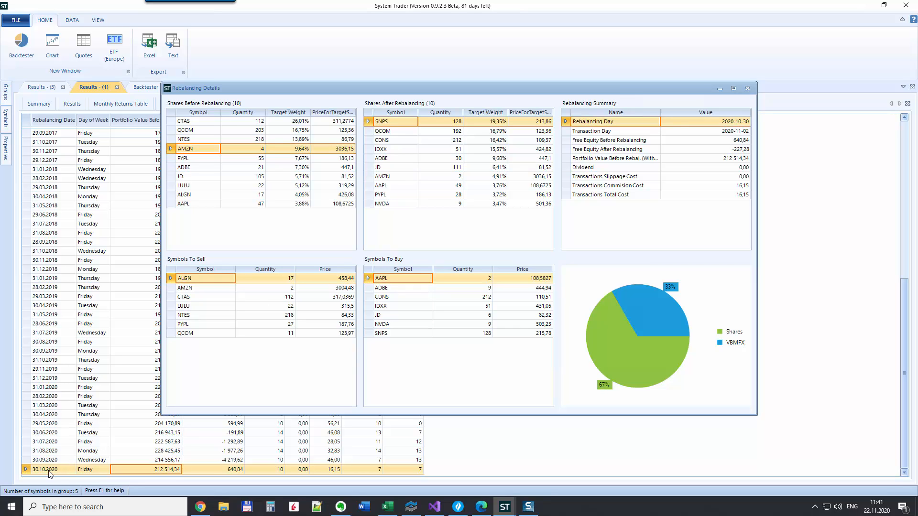
mouse_move(50, 474)
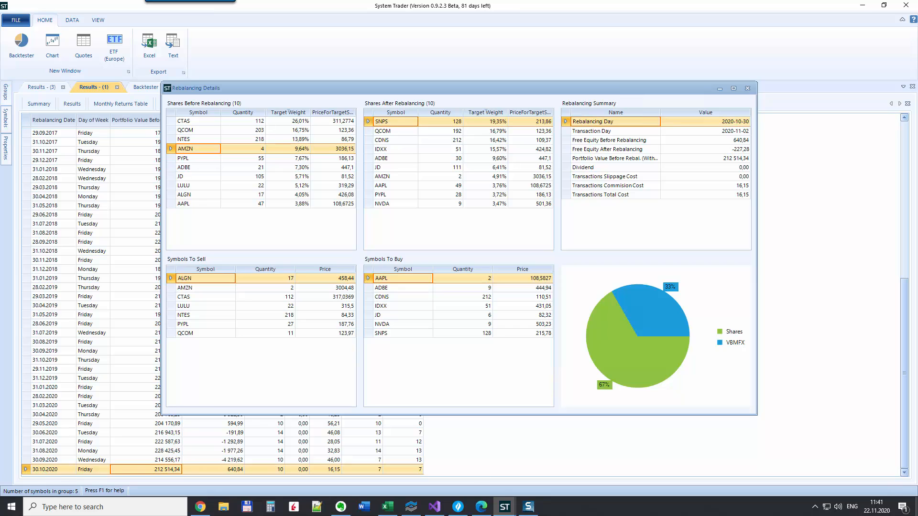
click(872, 506)
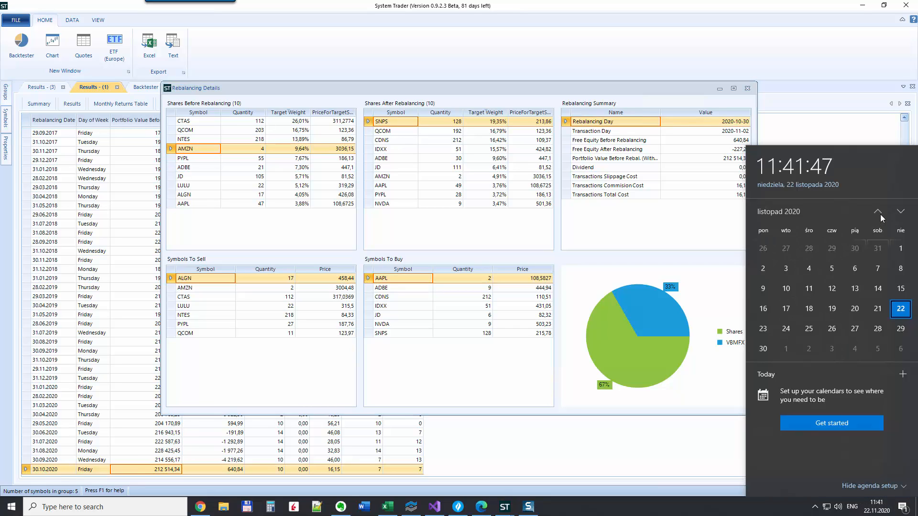
click(877, 212)
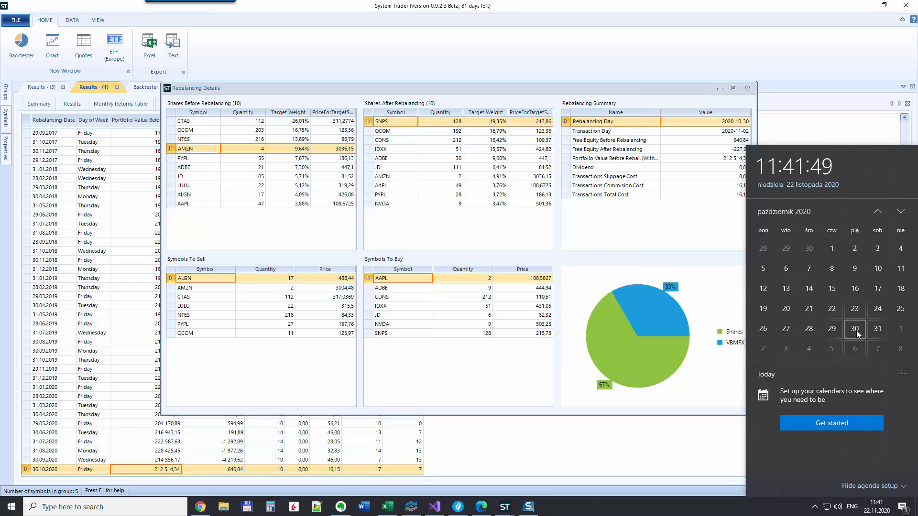
mouse_move(447, 114)
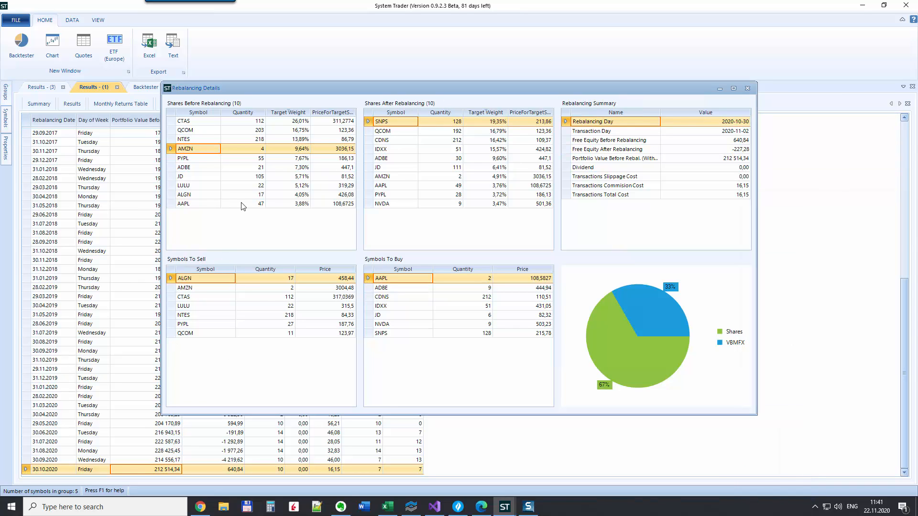
mouse_move(376, 143)
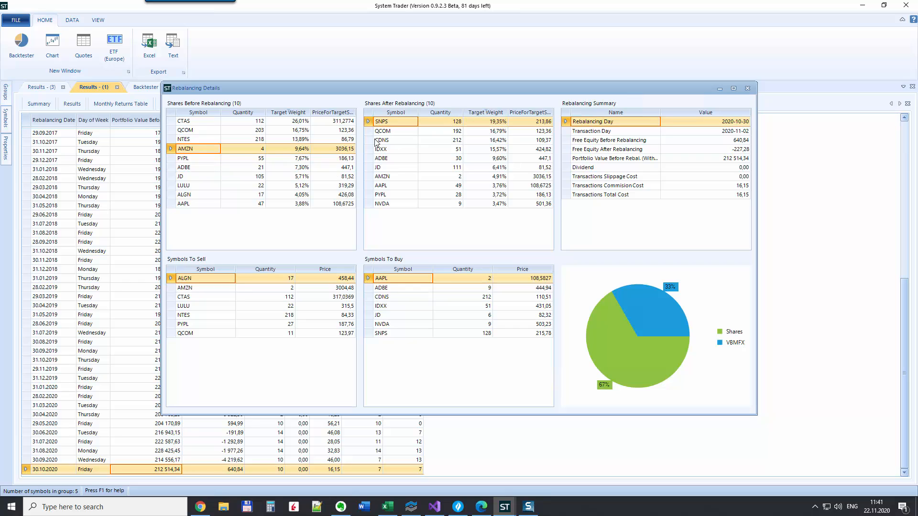
mouse_move(411, 194)
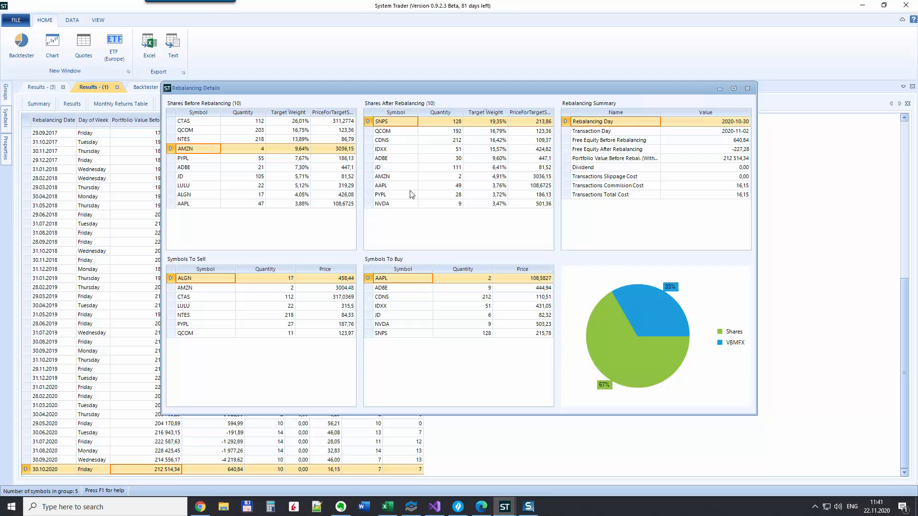
mouse_move(604, 341)
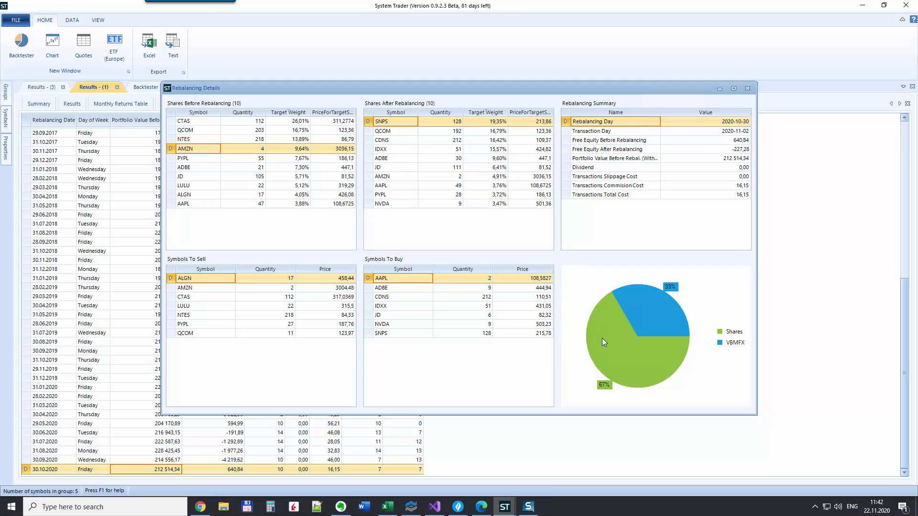
mouse_move(728, 339)
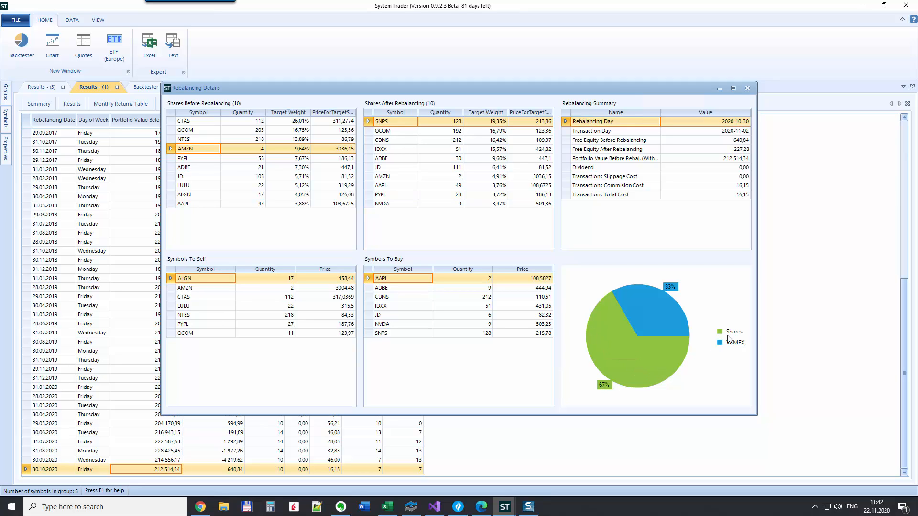
mouse_move(630, 362)
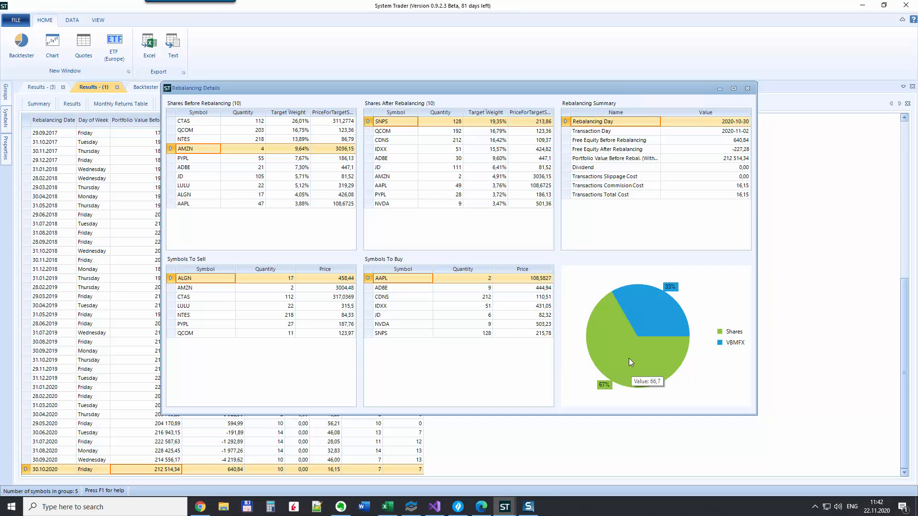
mouse_move(654, 326)
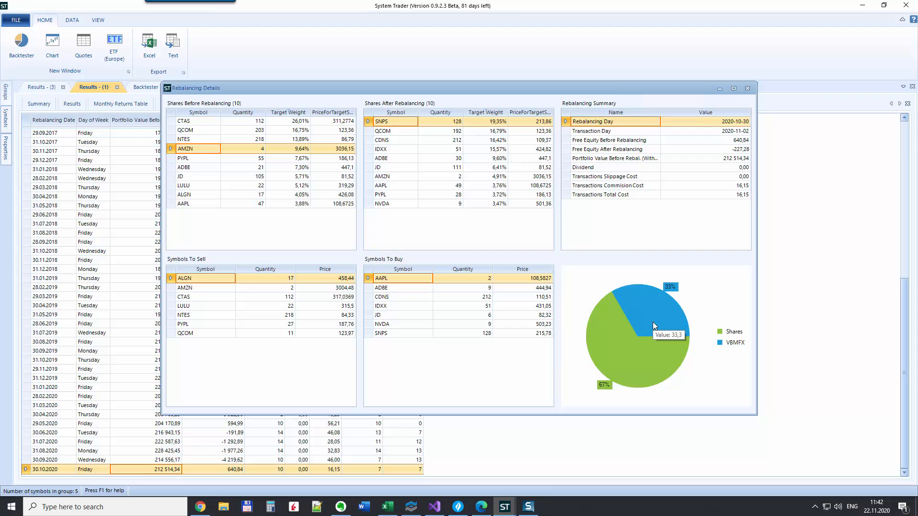
mouse_move(663, 322)
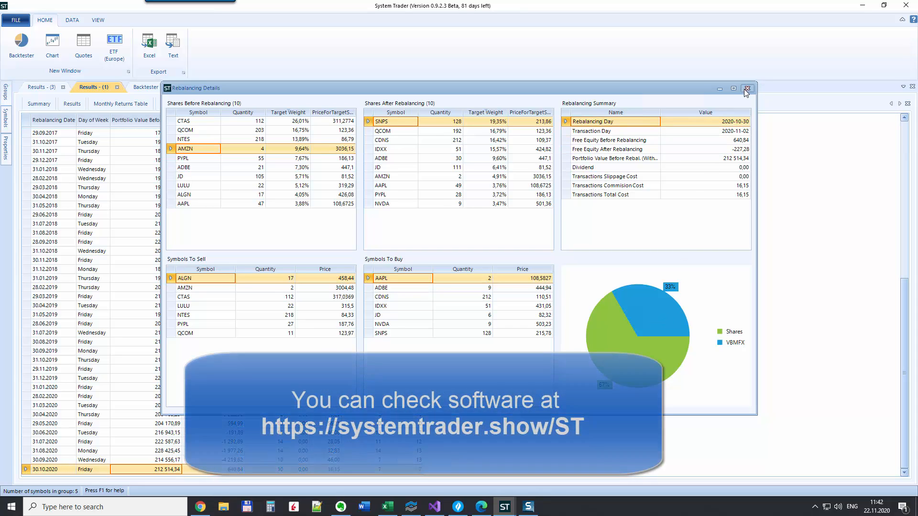
click(746, 88)
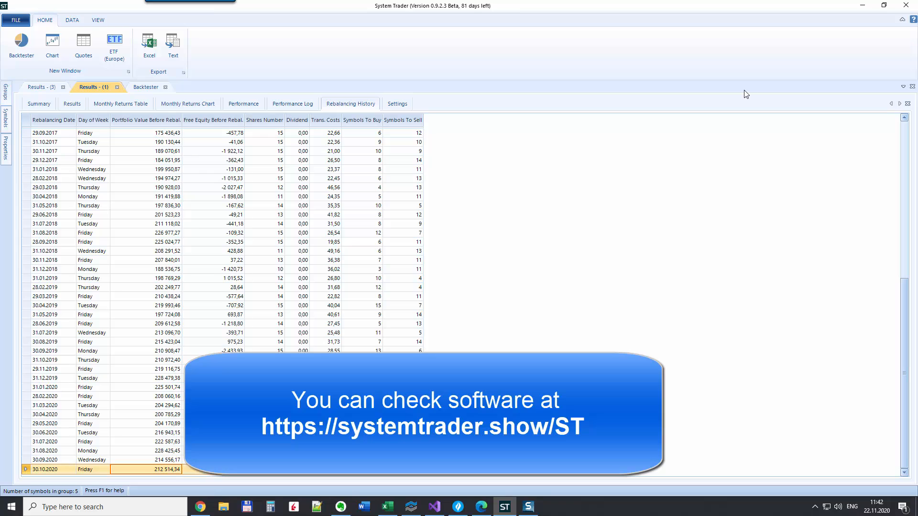